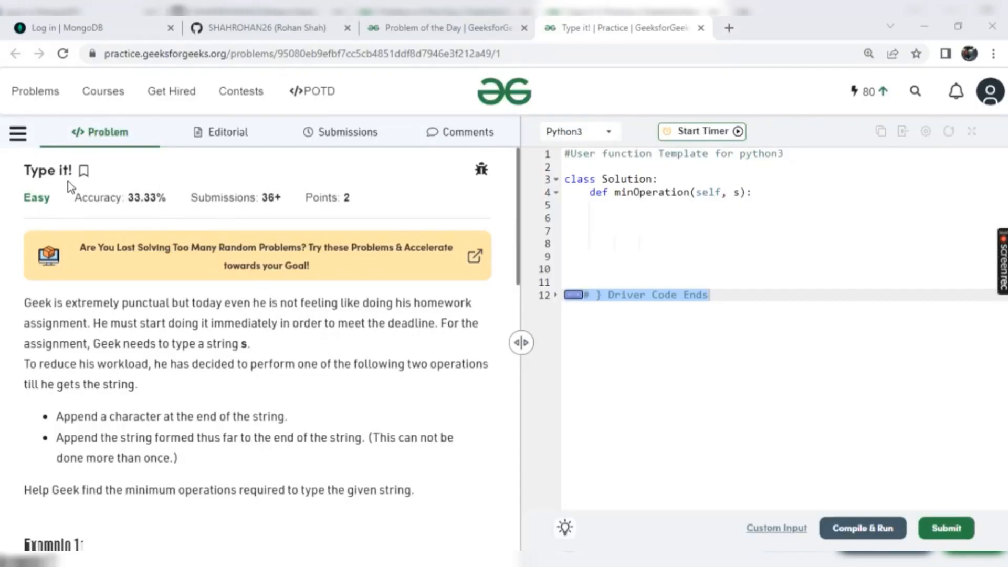
pyautogui.moveTo(25, 178)
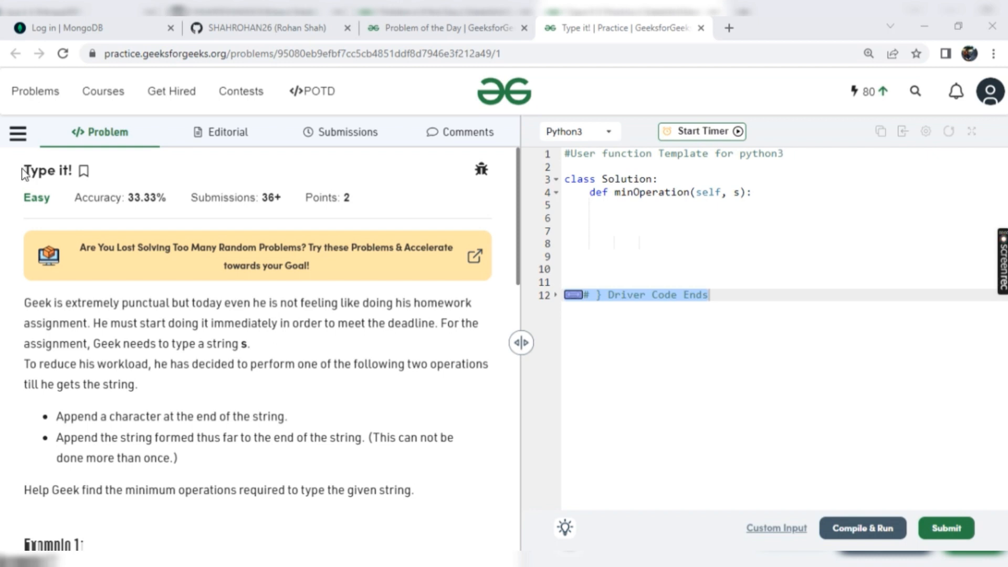
# Step: Read through the 'Type it!' problem statement, highlighting the example input and the once-only restriction note
pyautogui.doubleClick(42, 171)
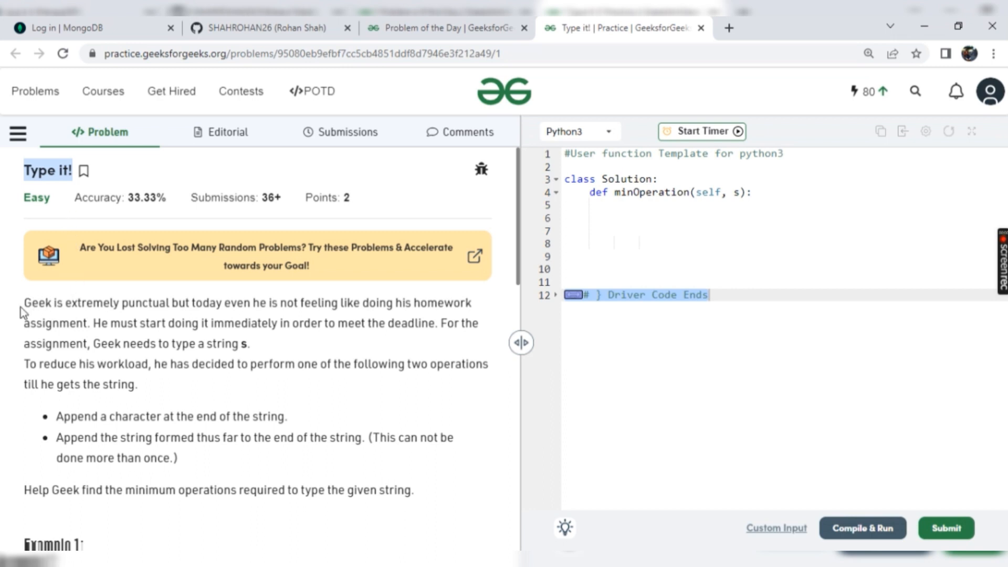
pyautogui.scroll(-3)
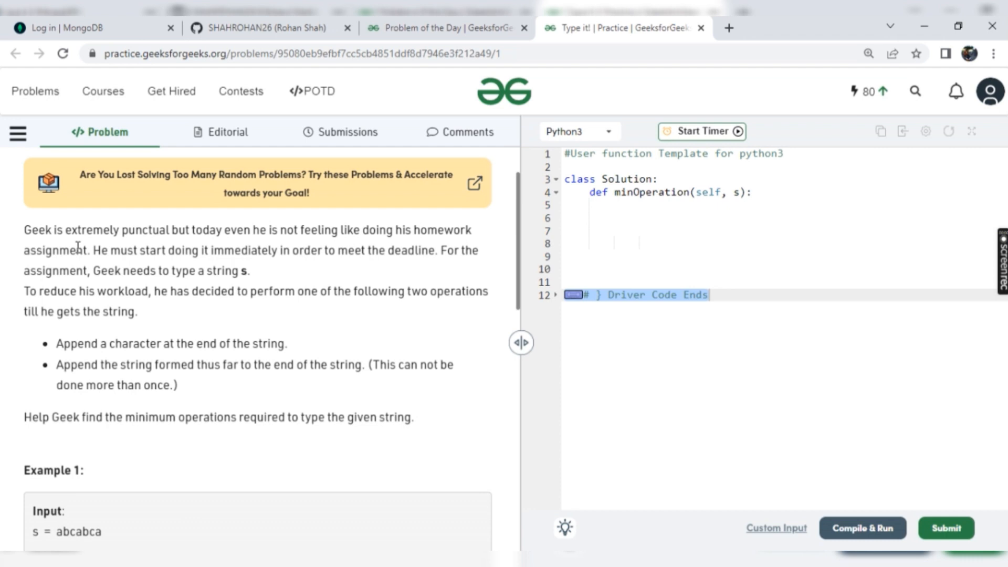
pyautogui.scroll(-3)
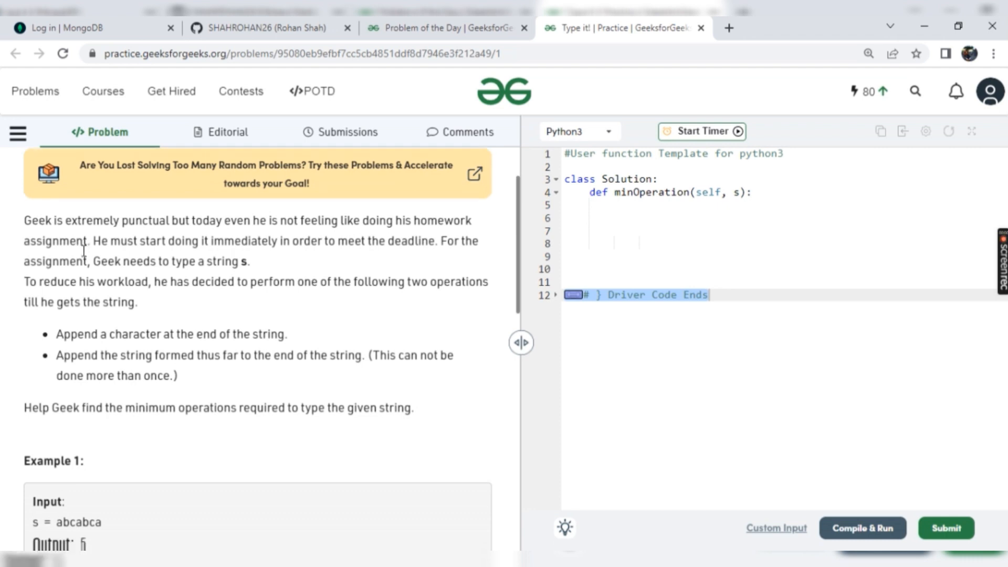
pyautogui.scroll(-3)
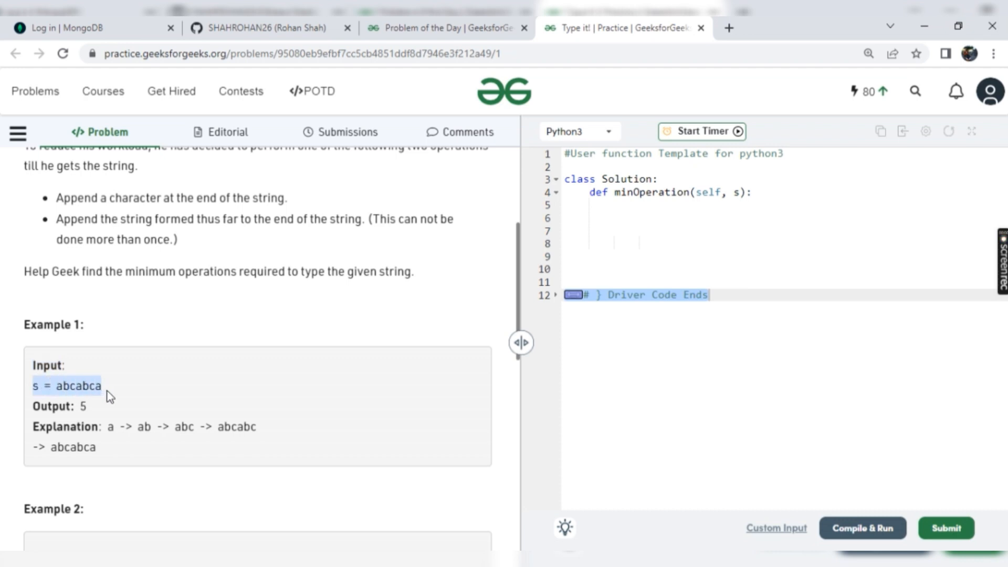
pyautogui.moveTo(104, 384)
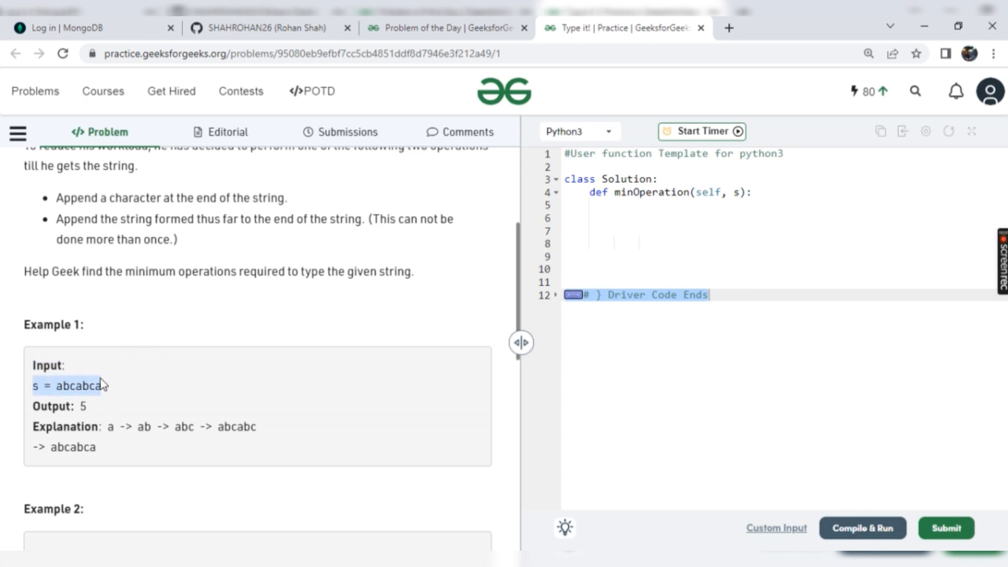
pyautogui.moveTo(120, 265)
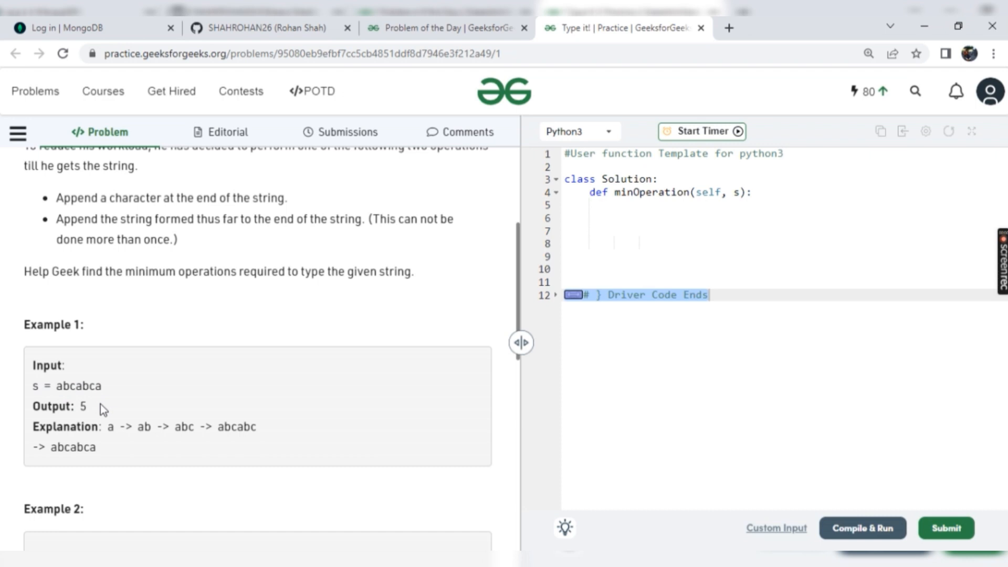
pyautogui.doubleClick(82, 405)
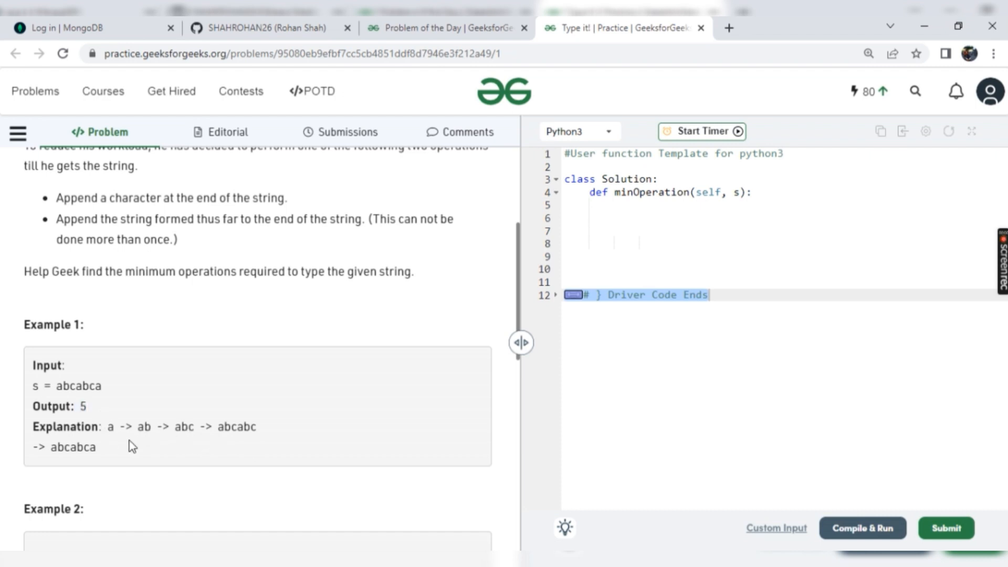
pyautogui.doubleClick(63, 386)
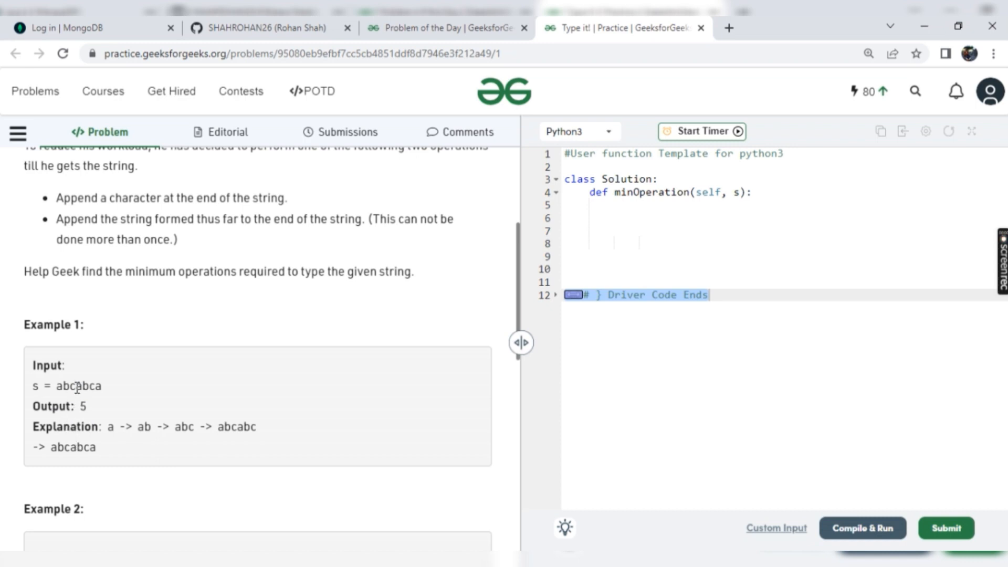
pyautogui.doubleClick(85, 386)
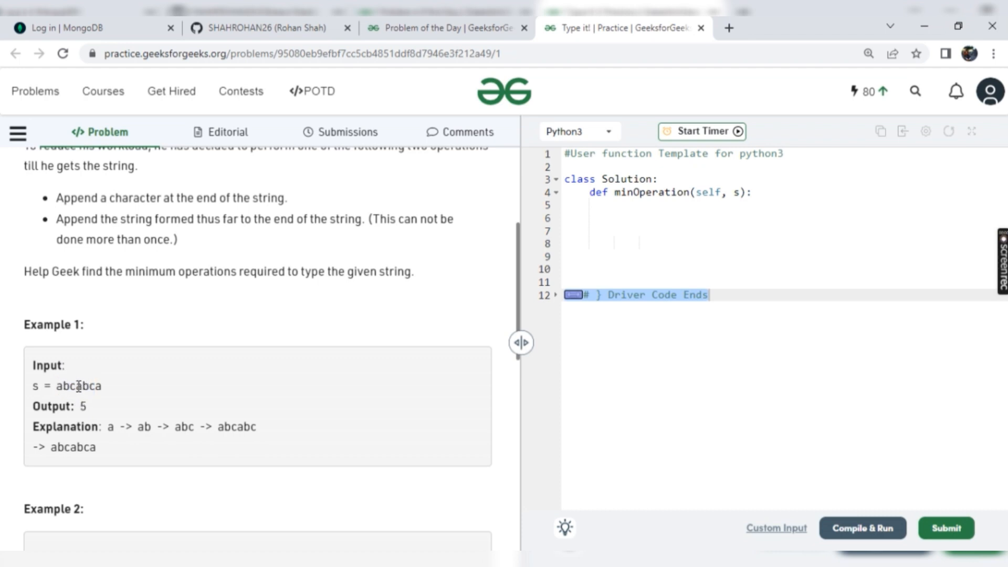
pyautogui.doubleClick(84, 386)
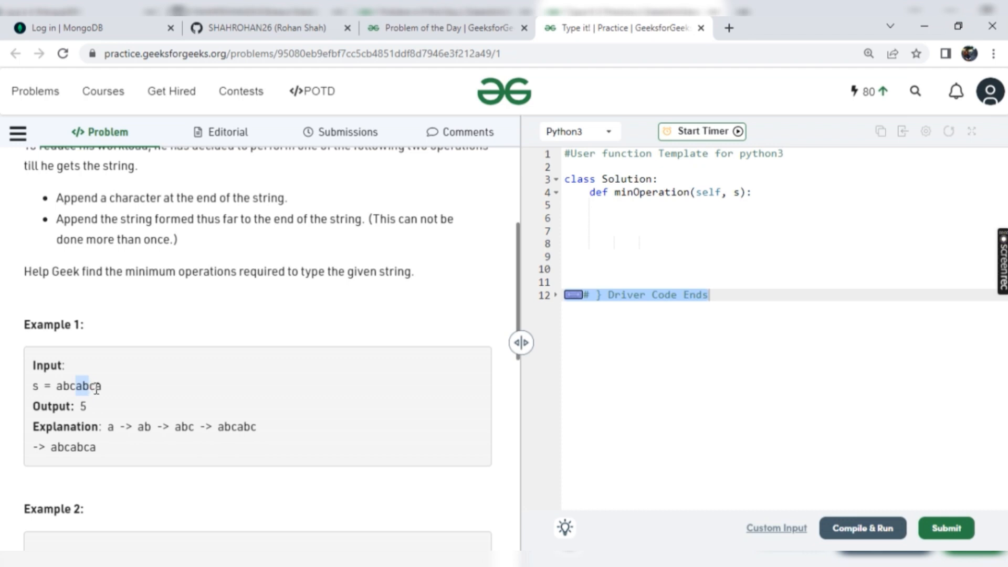
pyautogui.click(122, 401)
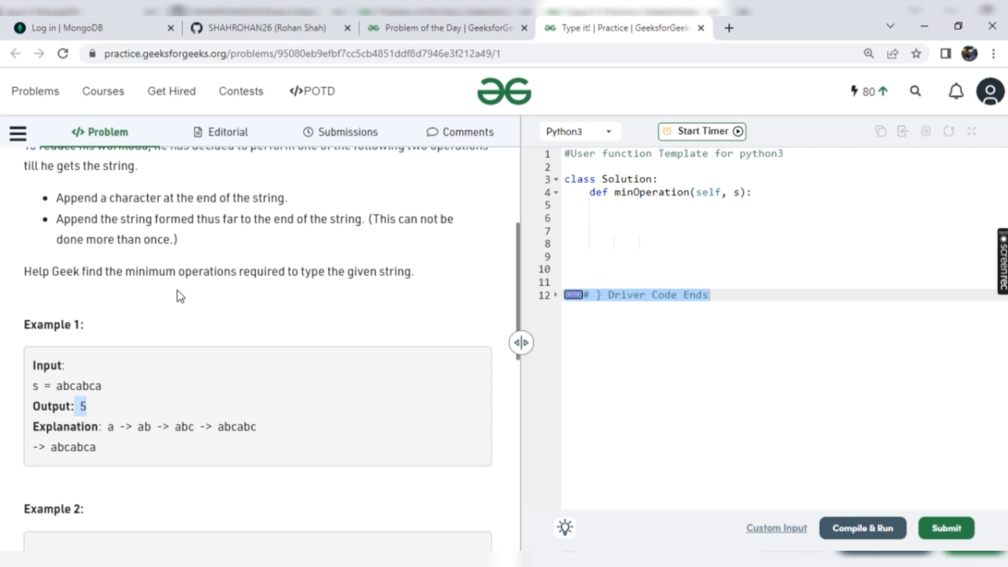
pyautogui.moveTo(359, 235)
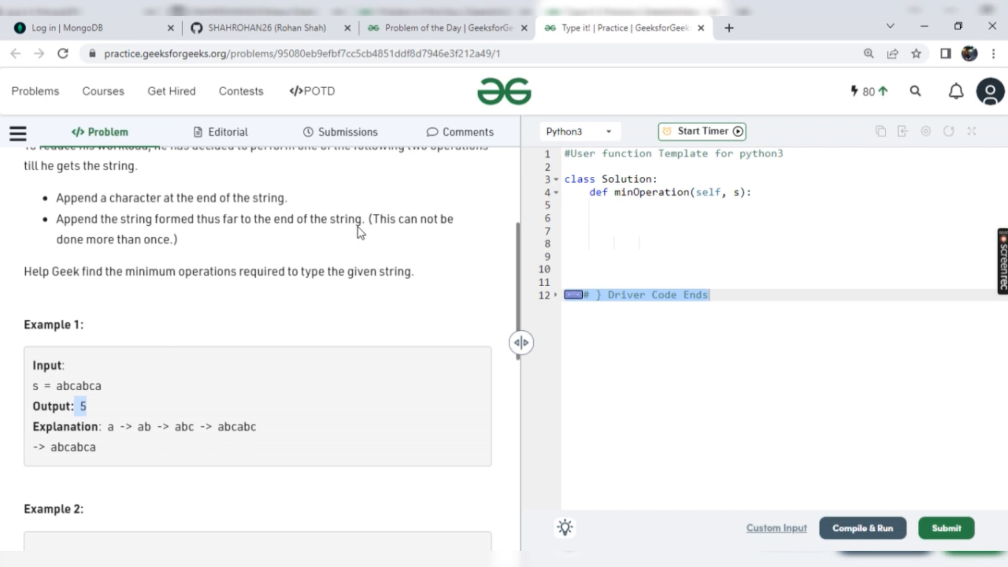
pyautogui.moveTo(57, 219); pyautogui.dragTo(273, 219)
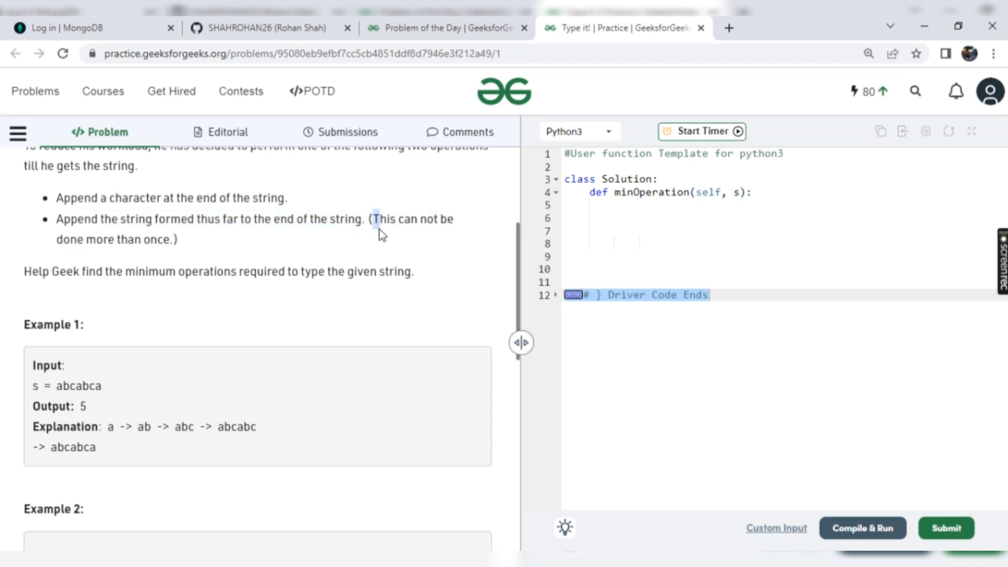
pyautogui.moveTo(374, 219); pyautogui.dragTo(170, 239)
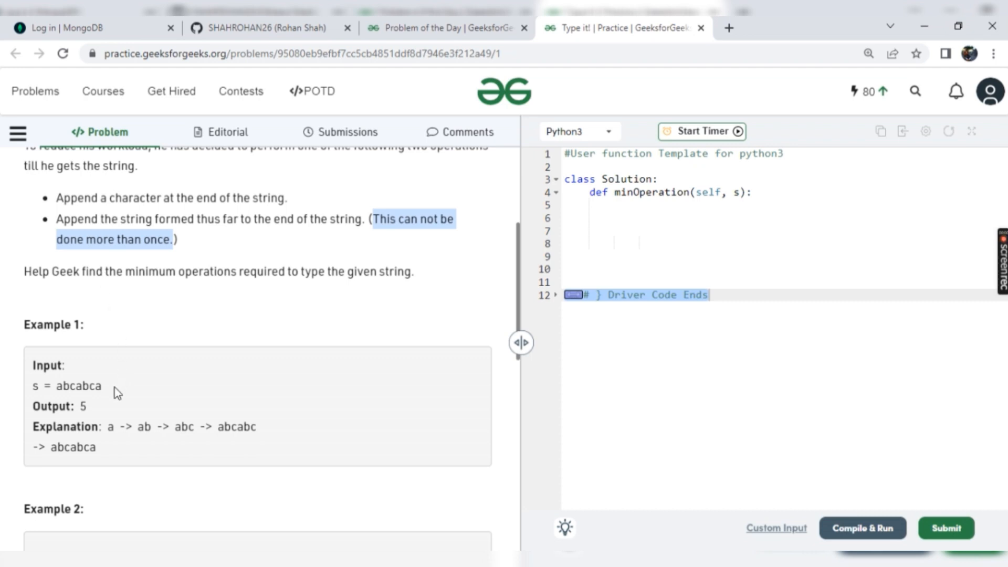
pyautogui.moveTo(114, 429)
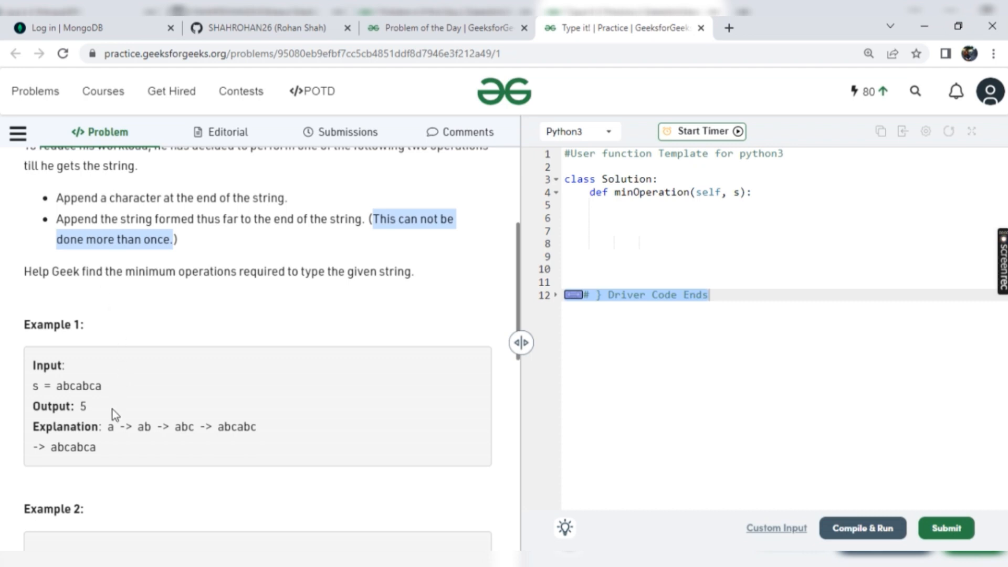
pyautogui.moveTo(290, 327)
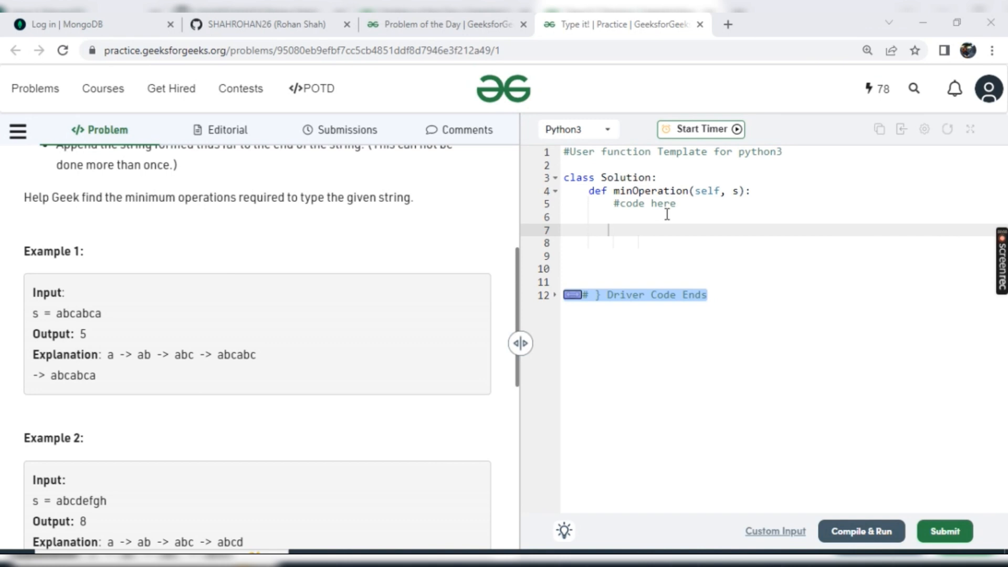
# Step: Declare empty string variables str="" and rep="" at the start of minOperation
pyautogui.write('s')
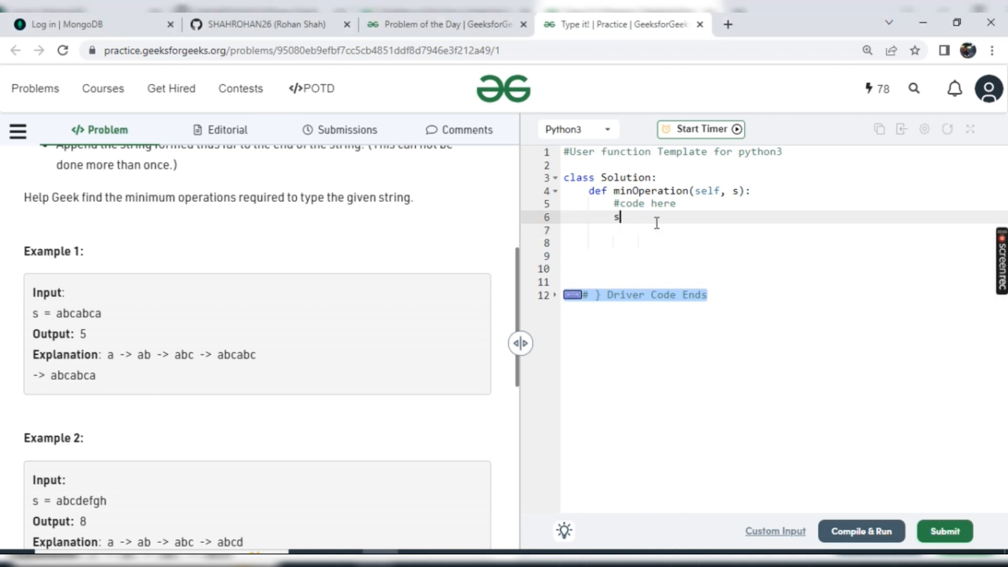
pyautogui.write('tr=""')
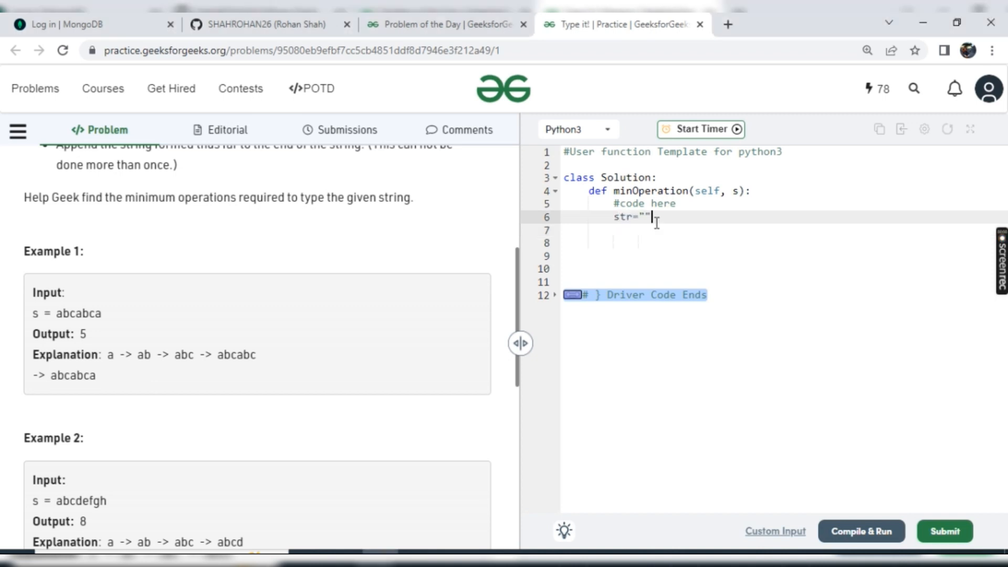
pyautogui.press('Enter')
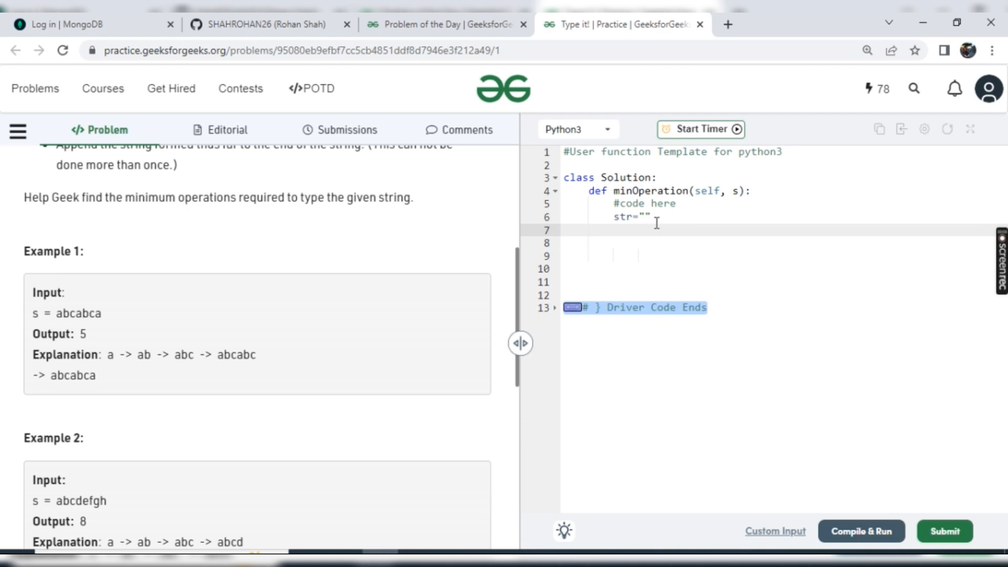
pyautogui.write('rep="')
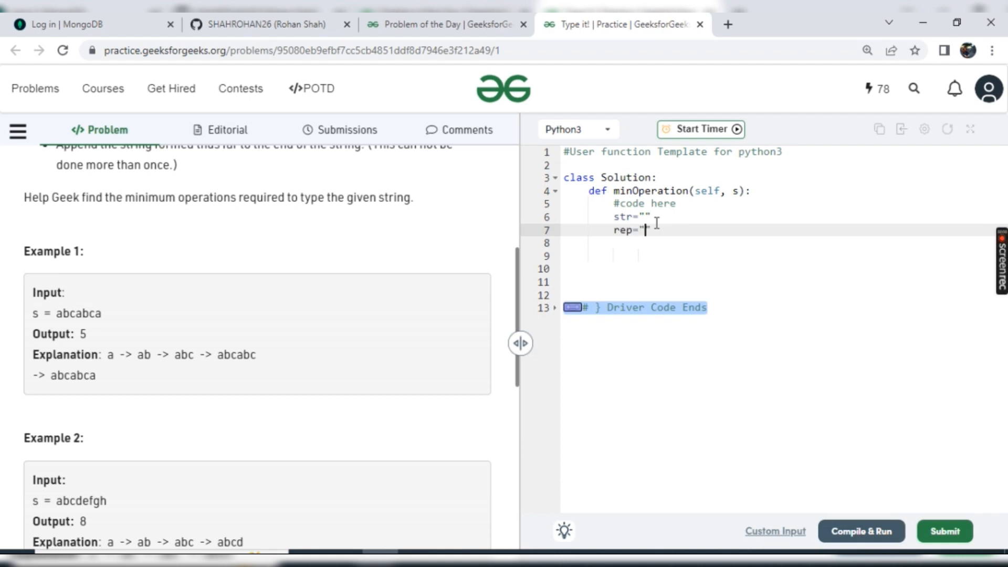
pyautogui.press('Enter')
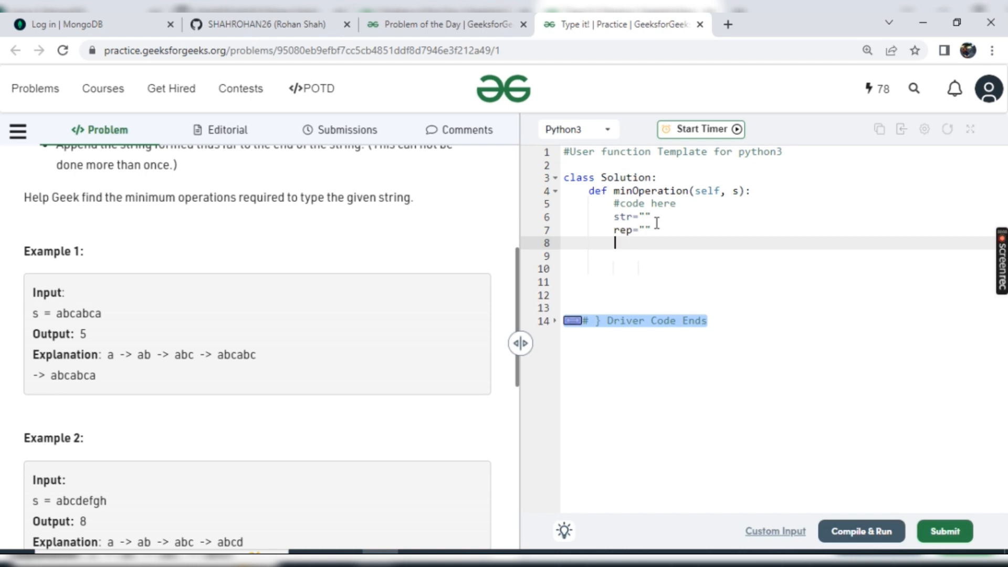
# Step: Write the loop header 'for i in range(len(s))' below the variables
pyautogui.write('f')
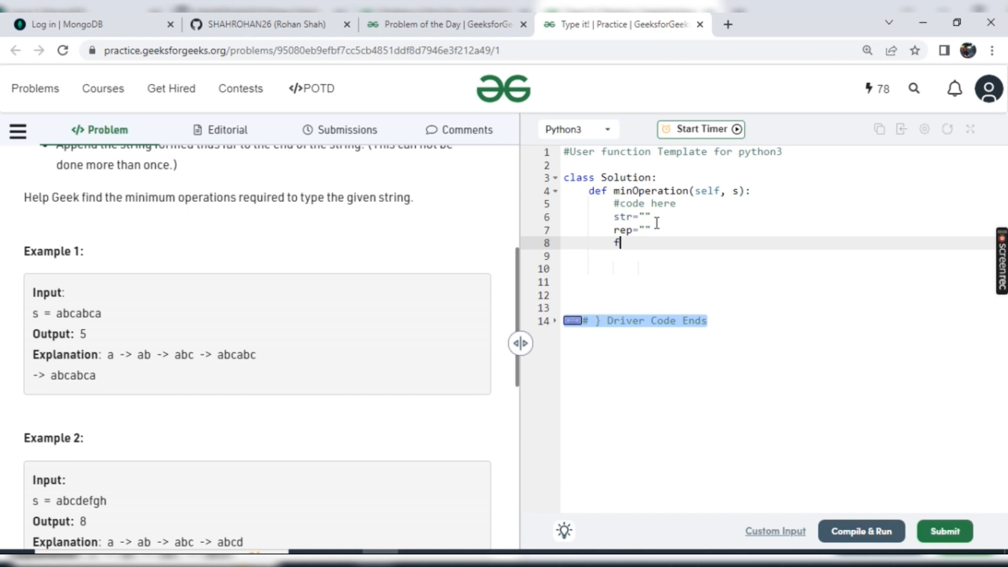
pyautogui.write('or')
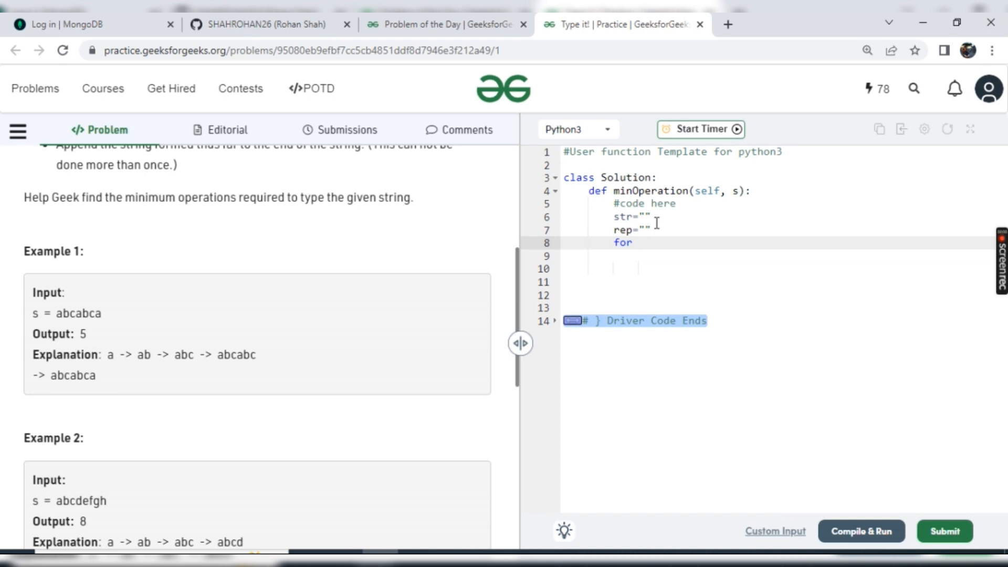
pyautogui.write('i in')
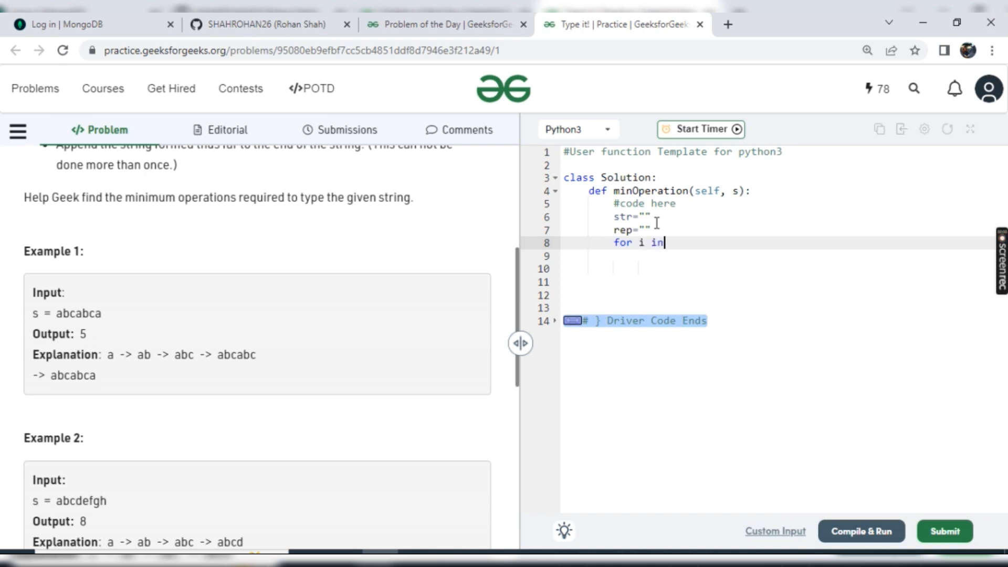
pyautogui.write('ran')
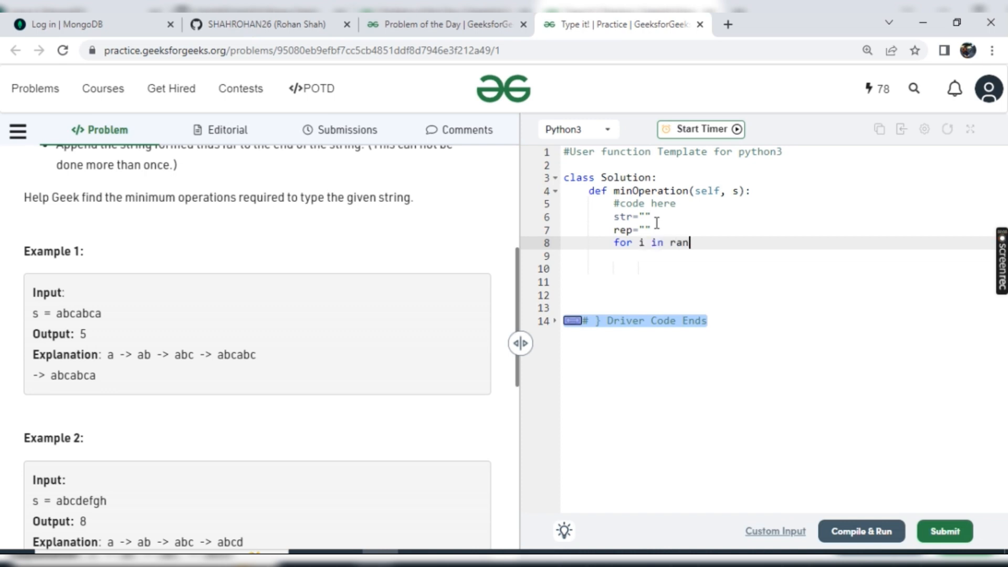
pyautogui.write('ge()')
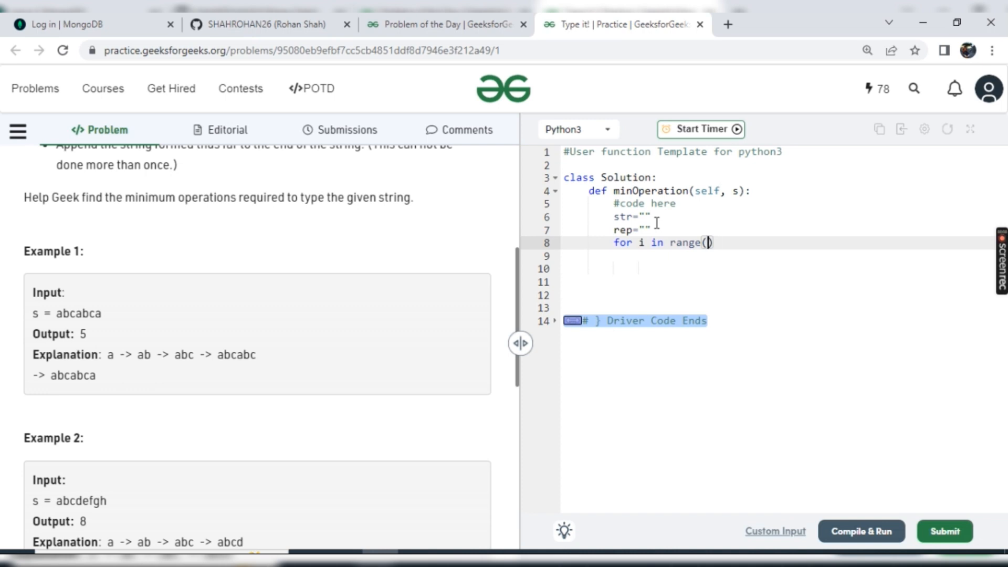
pyautogui.write('len(s)')
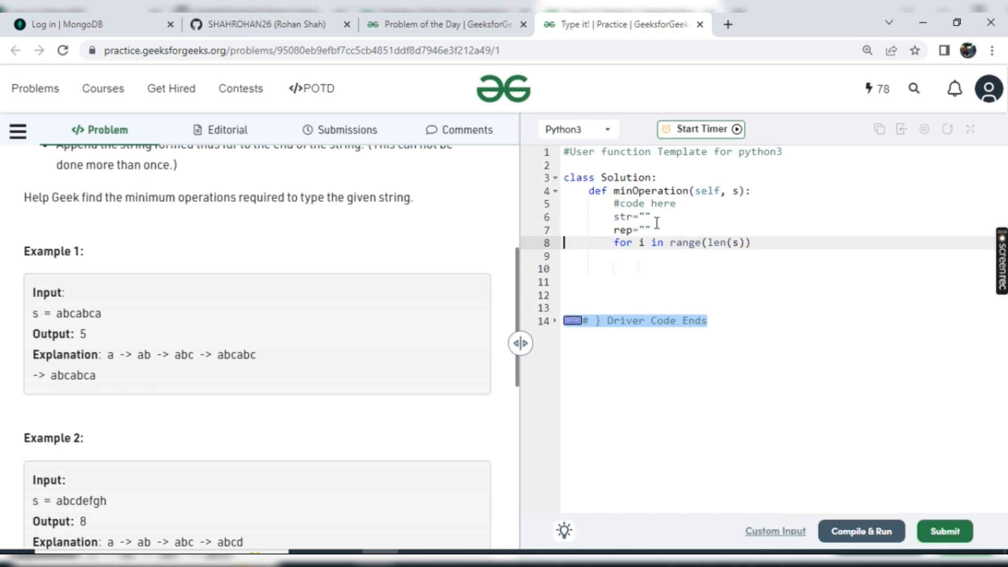
# Step: Add 'l=len(s)' above the loop and append each character with 'str=str+s[i]' inside it
pyautogui.write('l-le')
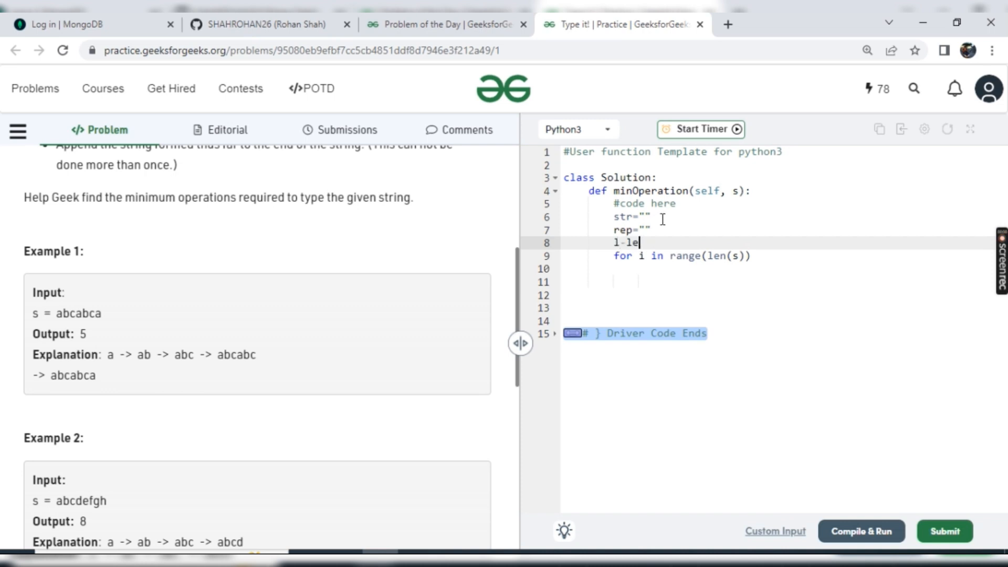
pyautogui.write('n(s)')
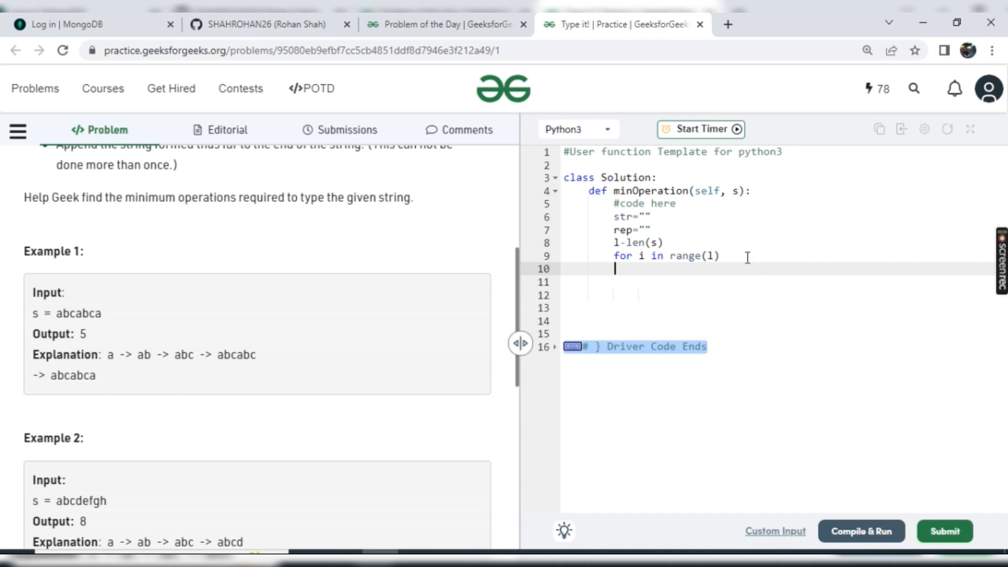
pyautogui.write(':')
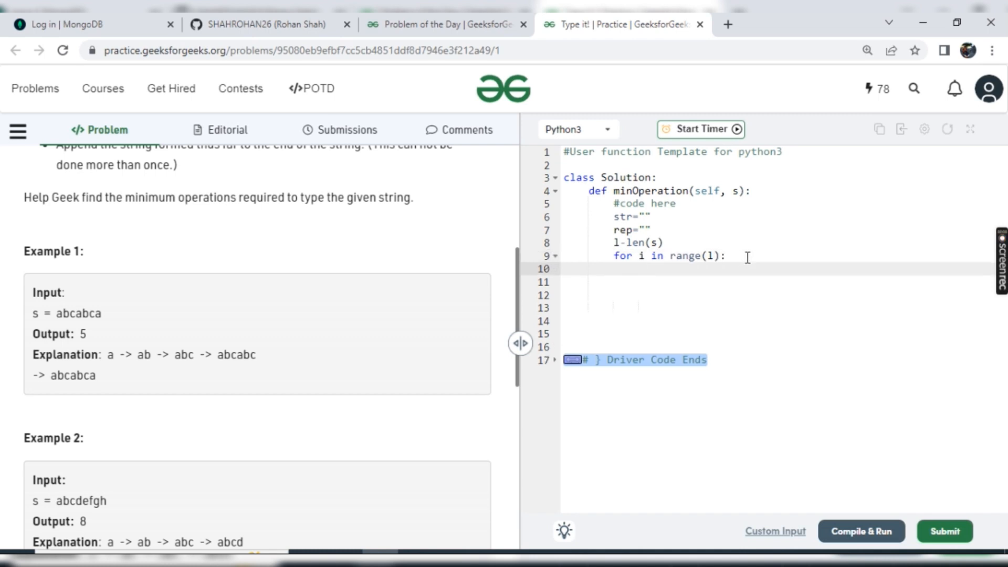
pyautogui.write('s')
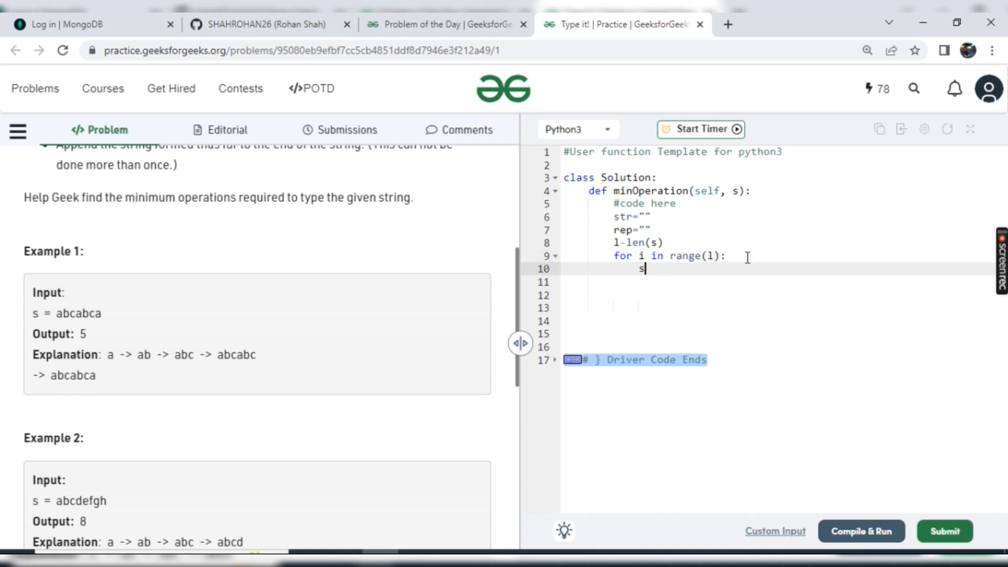
pyautogui.write('tr')
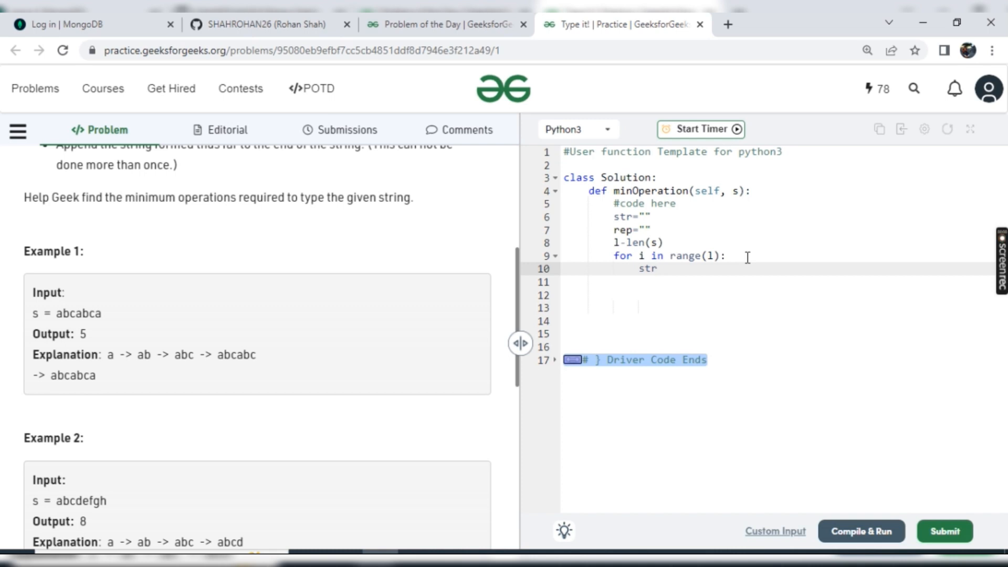
pyautogui.write('=str')
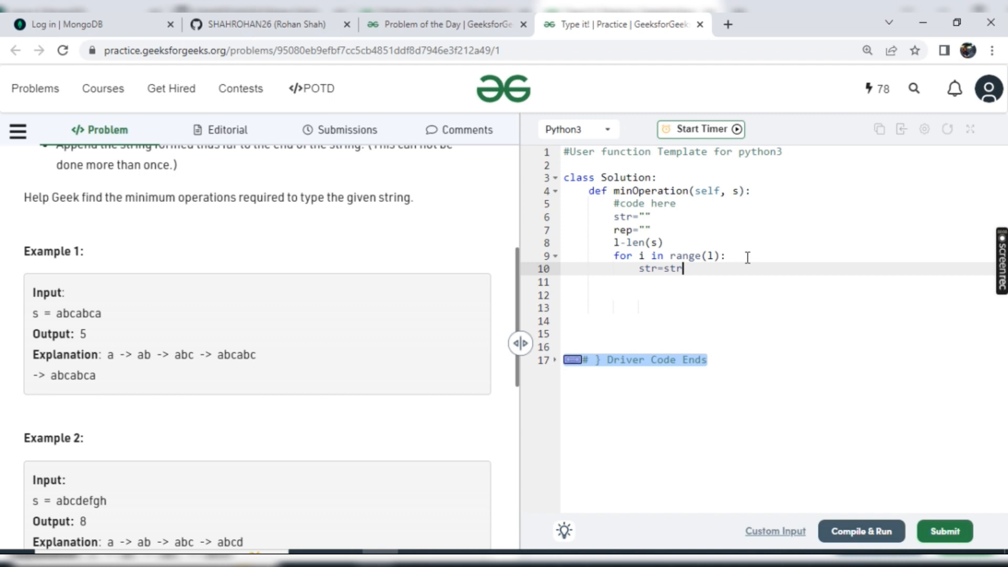
pyautogui.write('+s[i]')
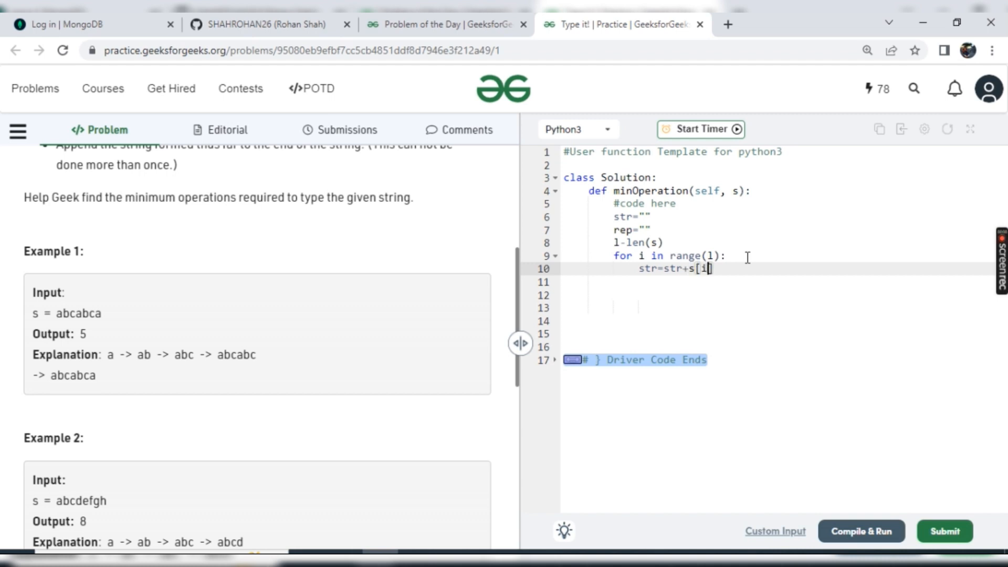
pyautogui.press('Enter')
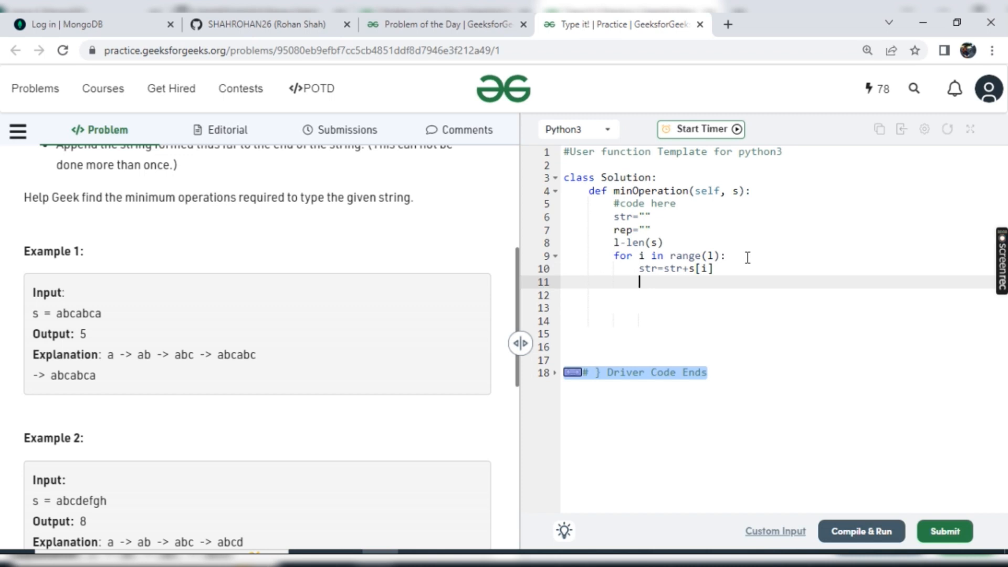
pyautogui.moveTo(645, 269)
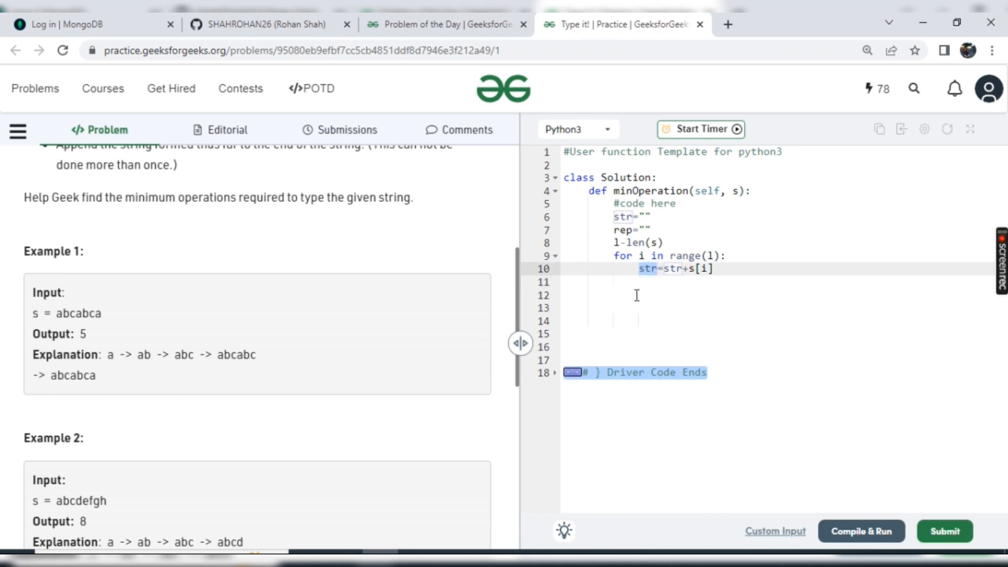
pyautogui.moveTo(225, 355)
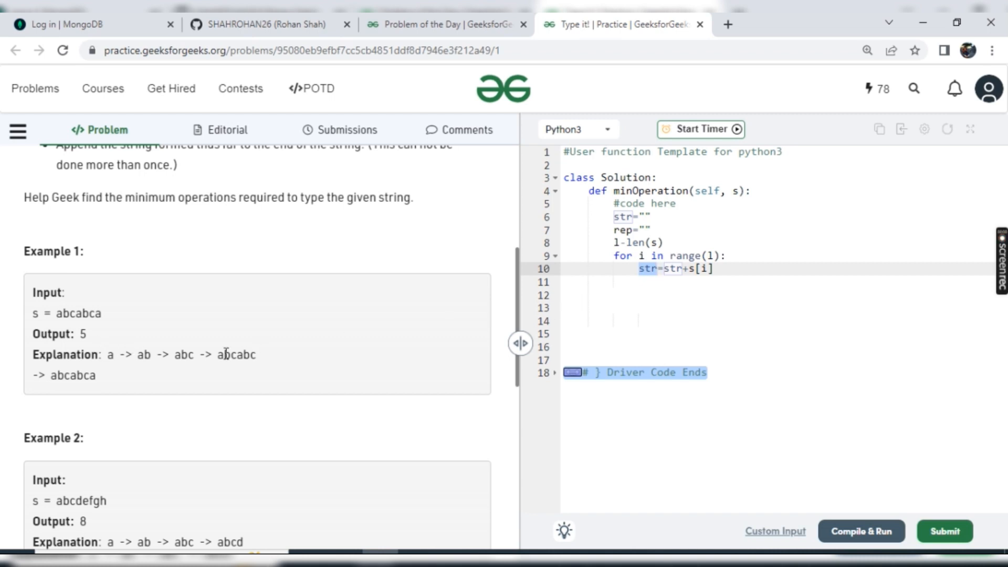
# Step: Write the condition 'if str in s[i+1:]:' checking whether str occurs later in s
pyautogui.click(717, 269)
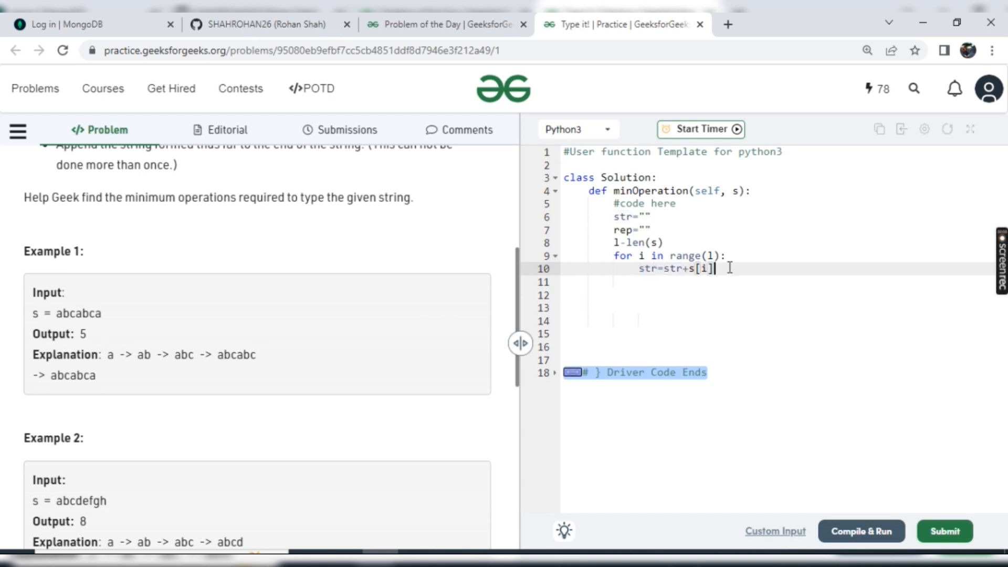
pyautogui.write('\\')
pyautogui.click(784, 281)
pyautogui.write('if str in')
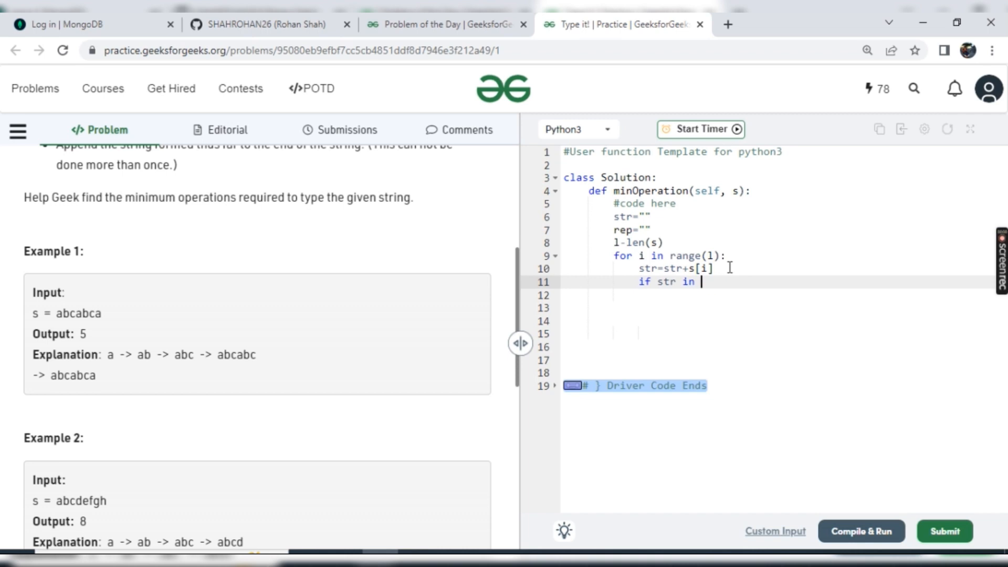
pyautogui.write('s[i+')
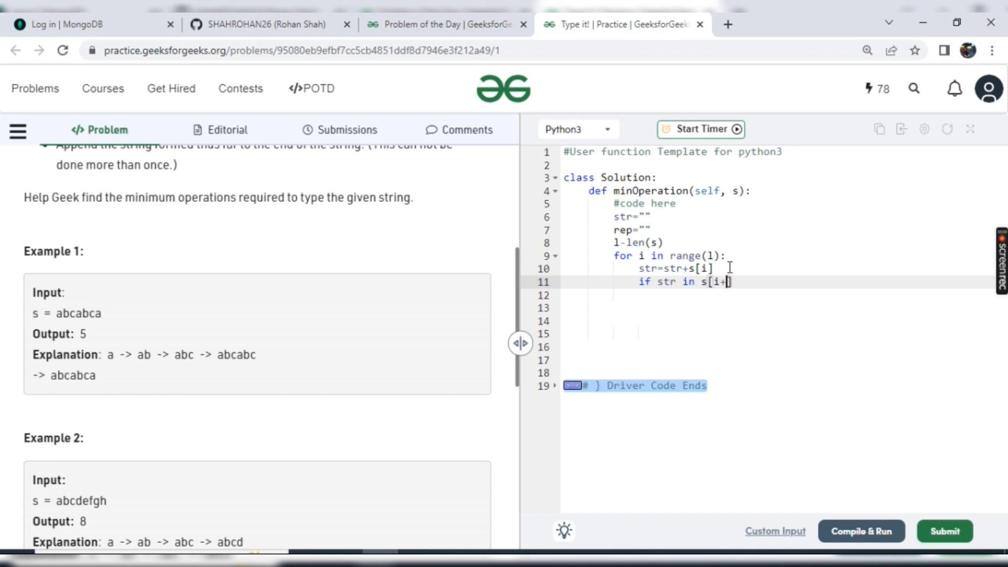
pyautogui.write('1:]')
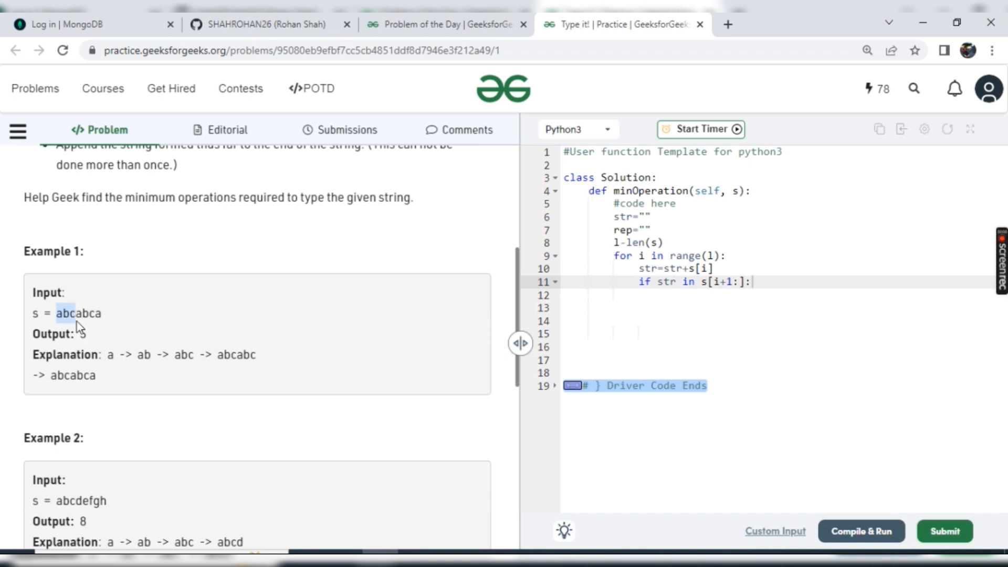
pyautogui.moveTo(79, 316)
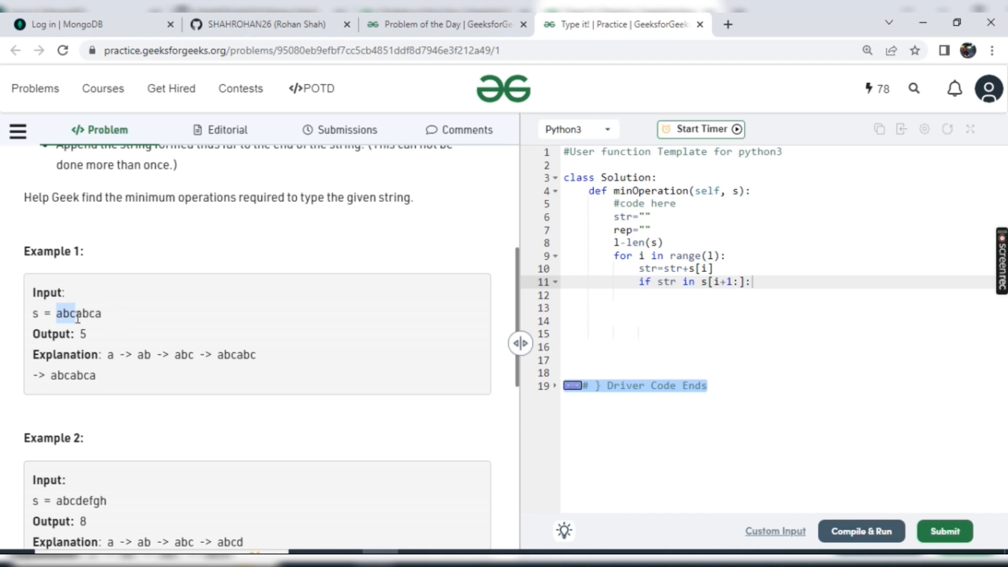
pyautogui.moveTo(96, 336)
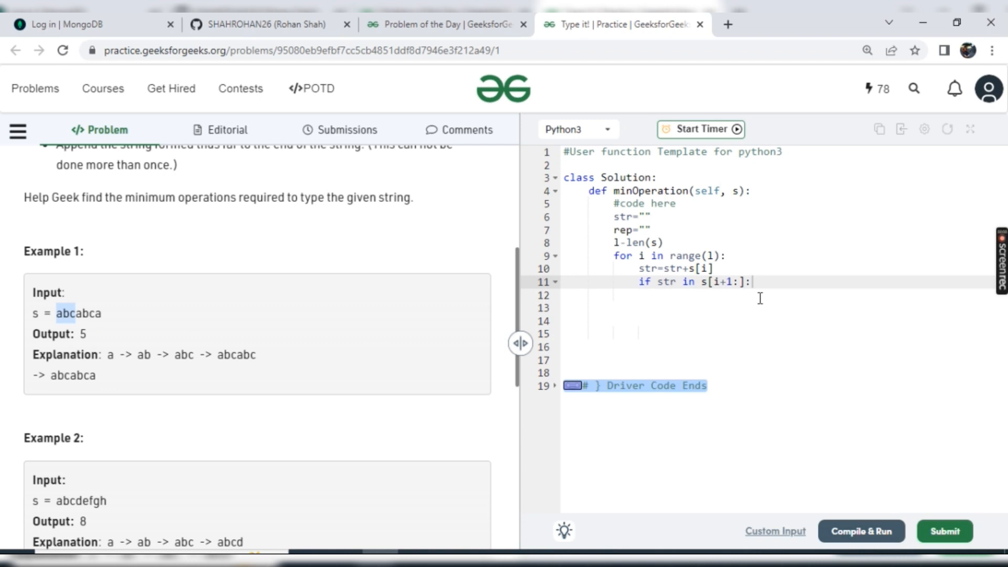
# Step: Save the repeated prefix with 'rep=str' in the if body and add an 'if rep:' header after the loop
pyautogui.press('enter')
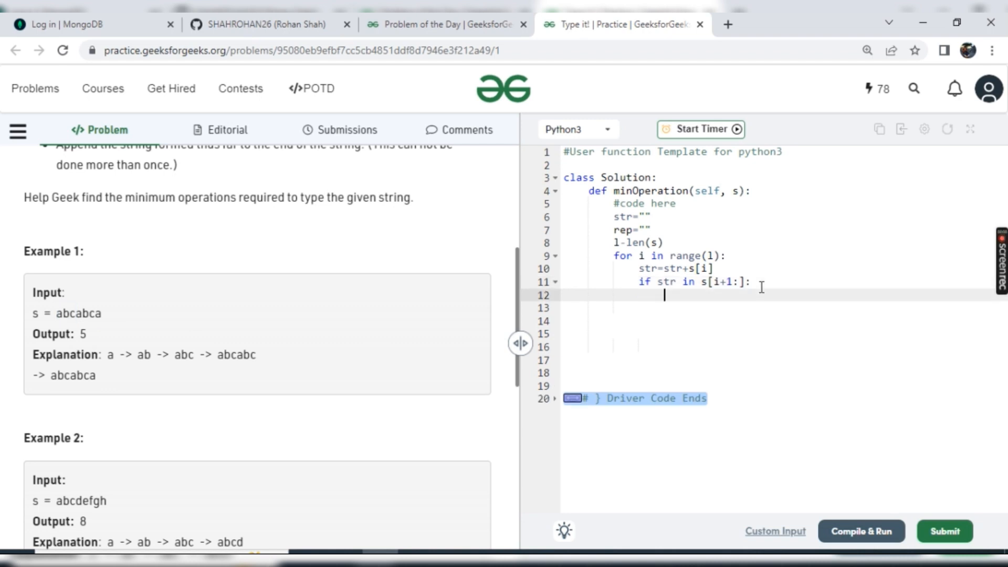
pyautogui.write('rep=')
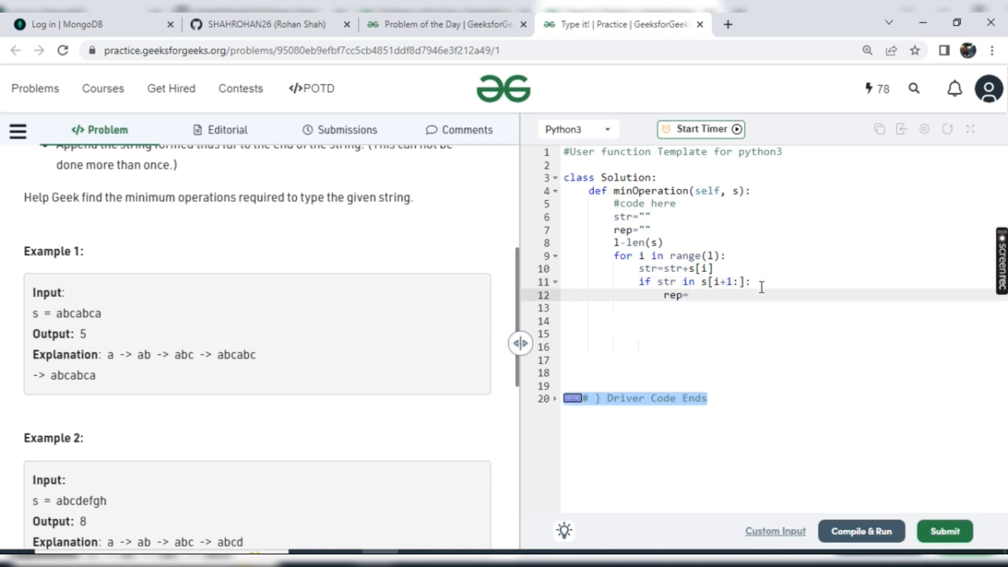
pyautogui.write('str')
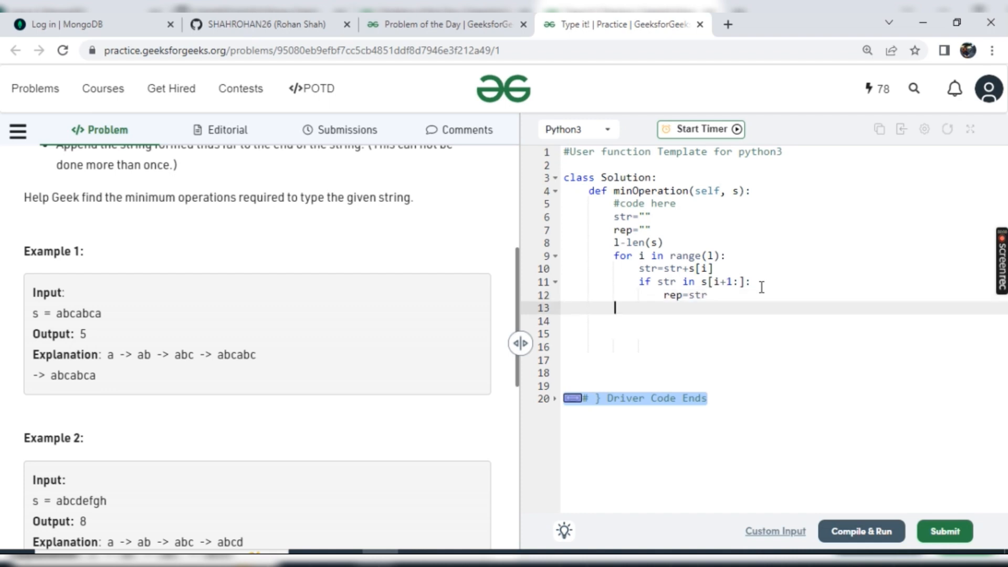
pyautogui.write('if')
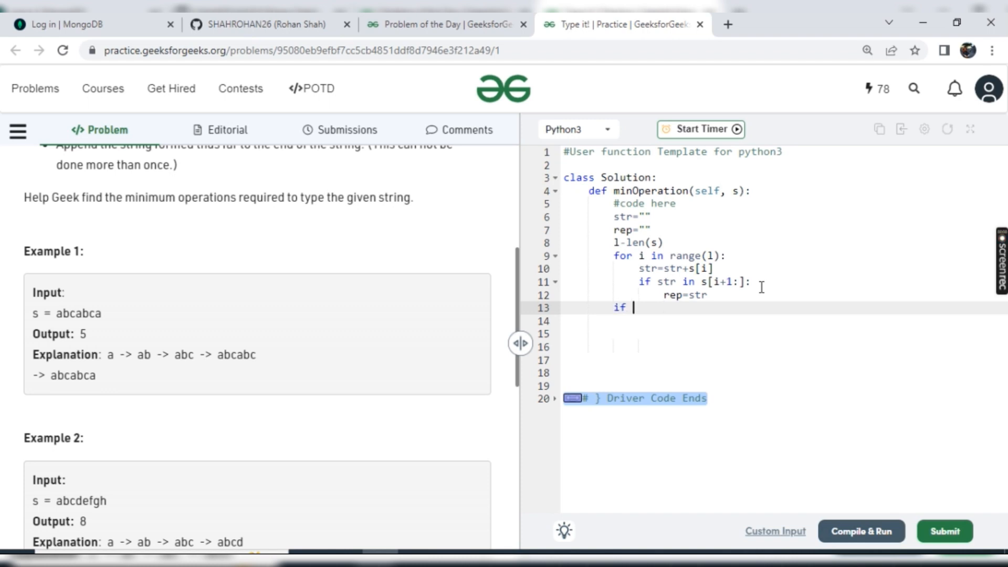
pyautogui.write('rep:')
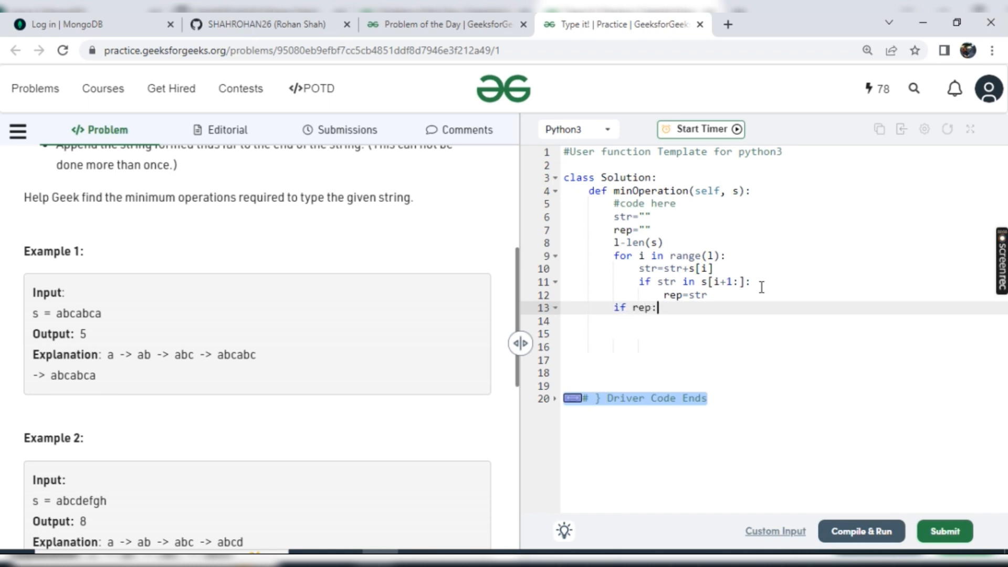
pyautogui.press('Enter')
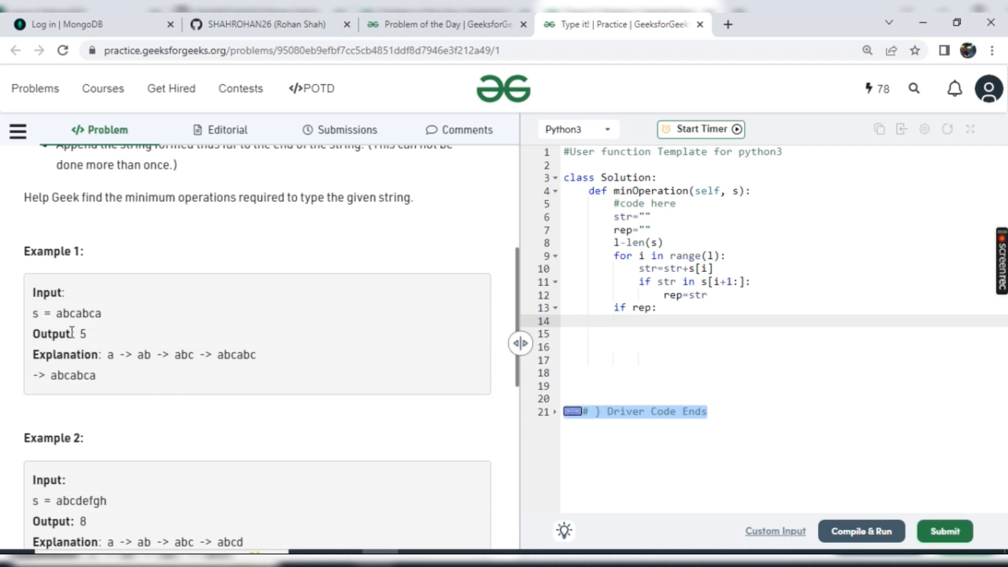
pyautogui.moveTo(77, 314)
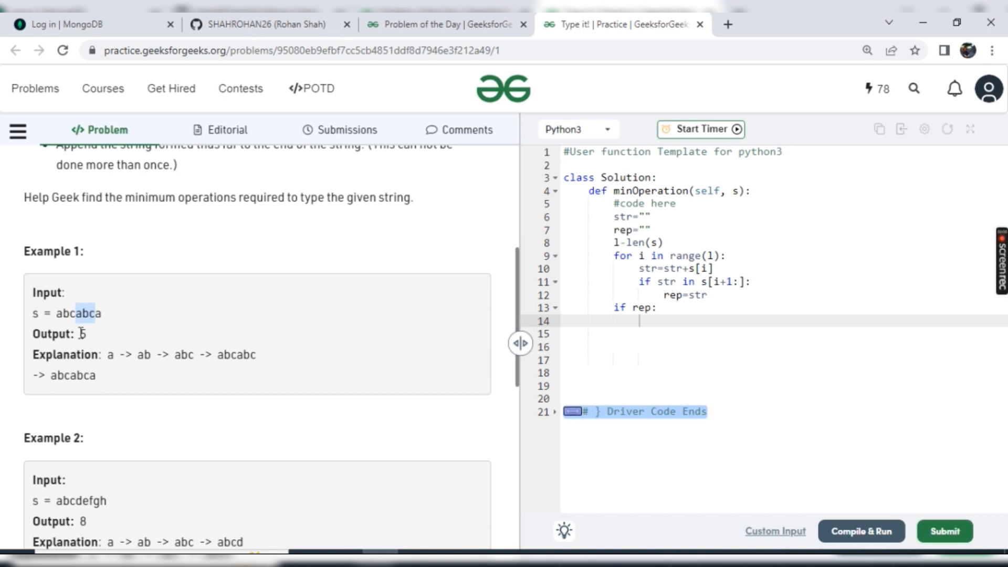
pyautogui.moveTo(86, 332)
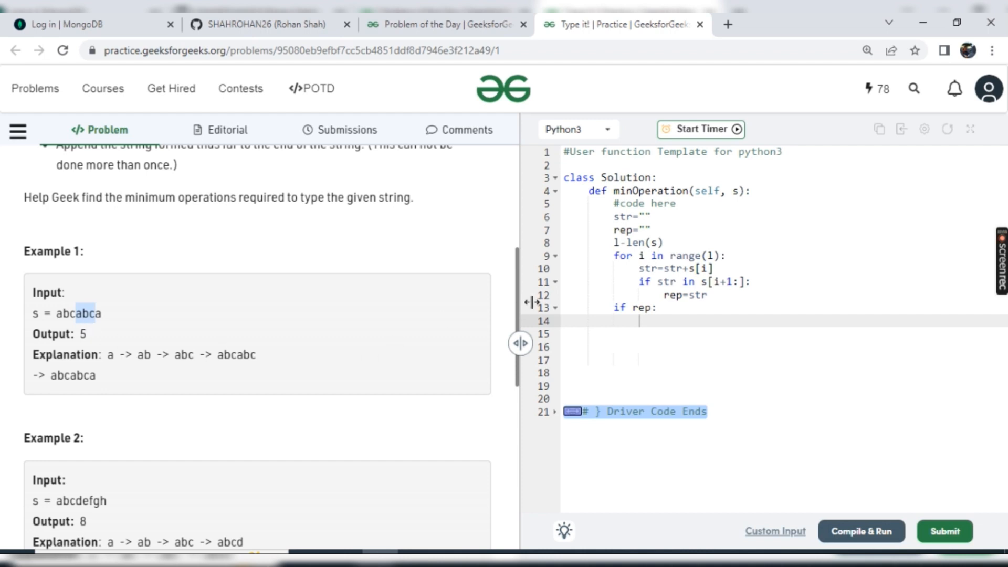
# Step: Compute 'l=len(s)-len(rep)+1' inside the if rep: block
pyautogui.write('l=')
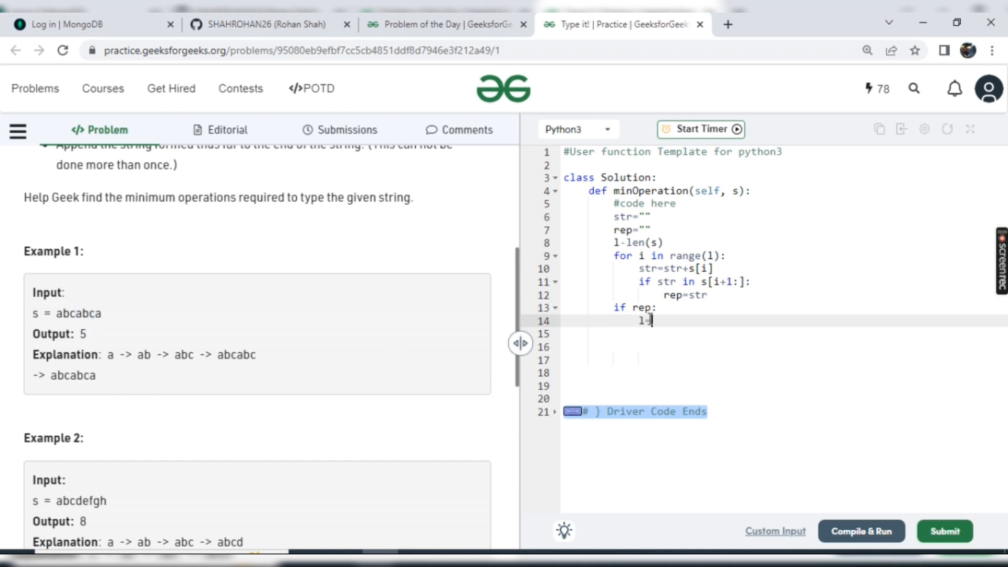
pyautogui.write(';et')
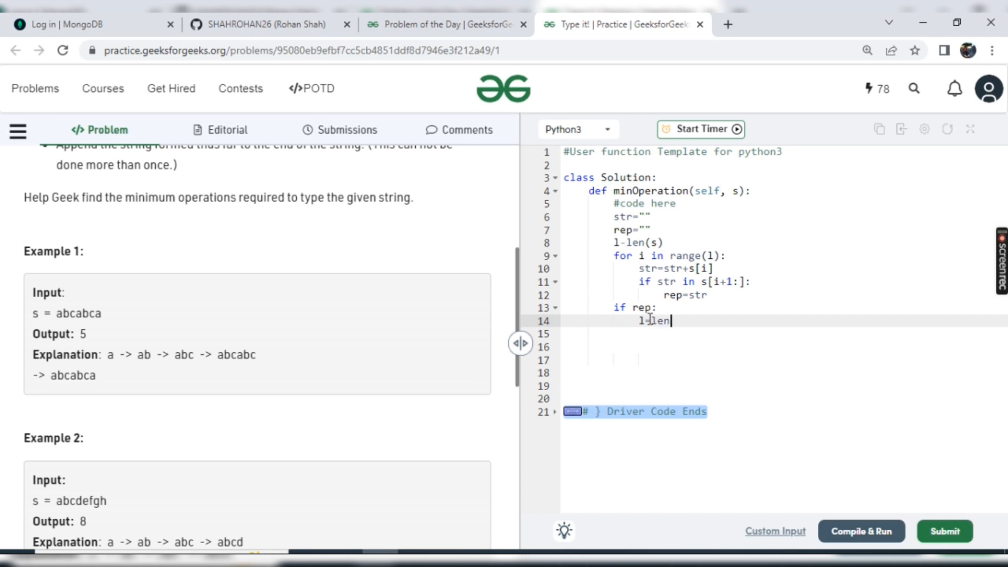
pyautogui.write('(S')
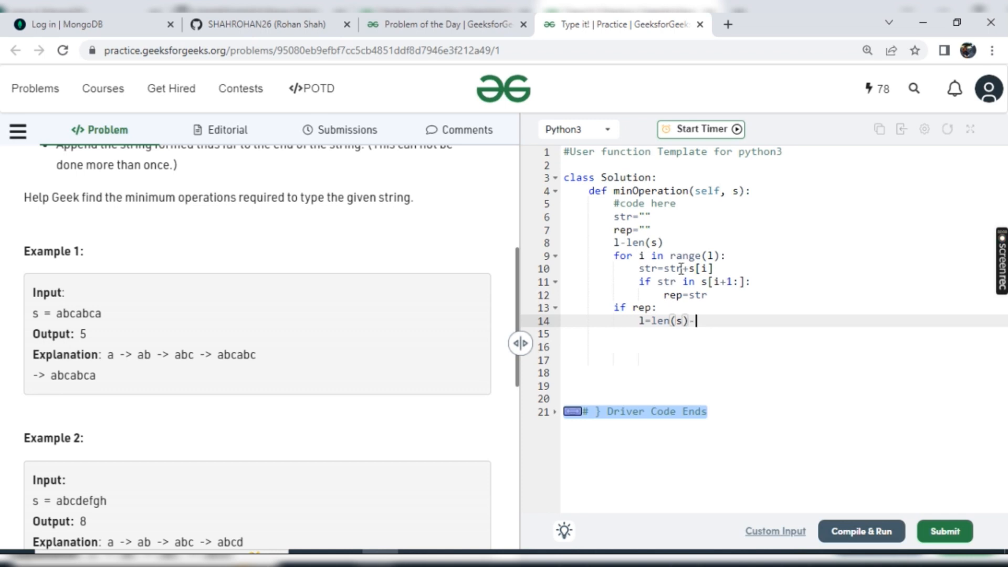
pyautogui.write('-1;e=')
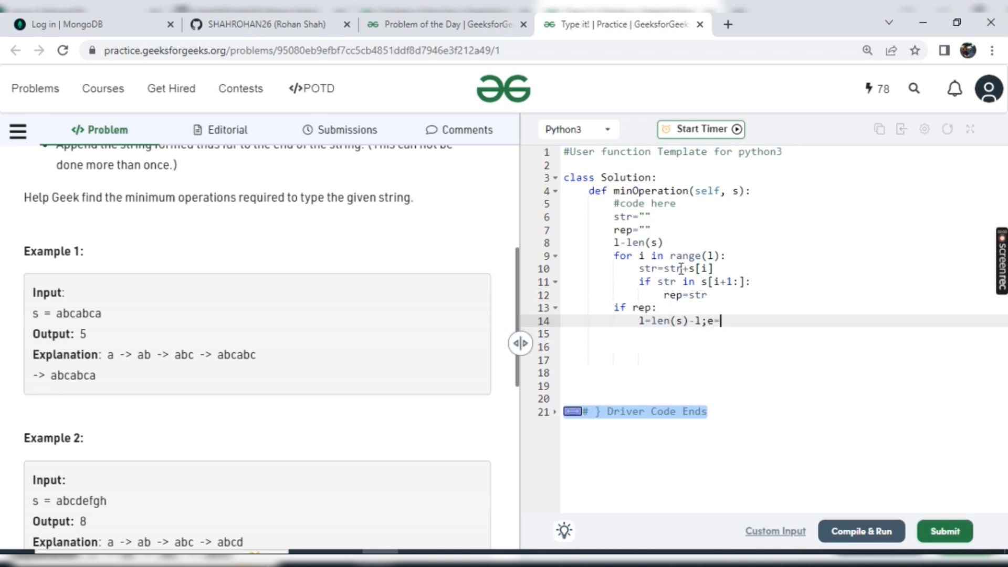
pyautogui.write('len(')
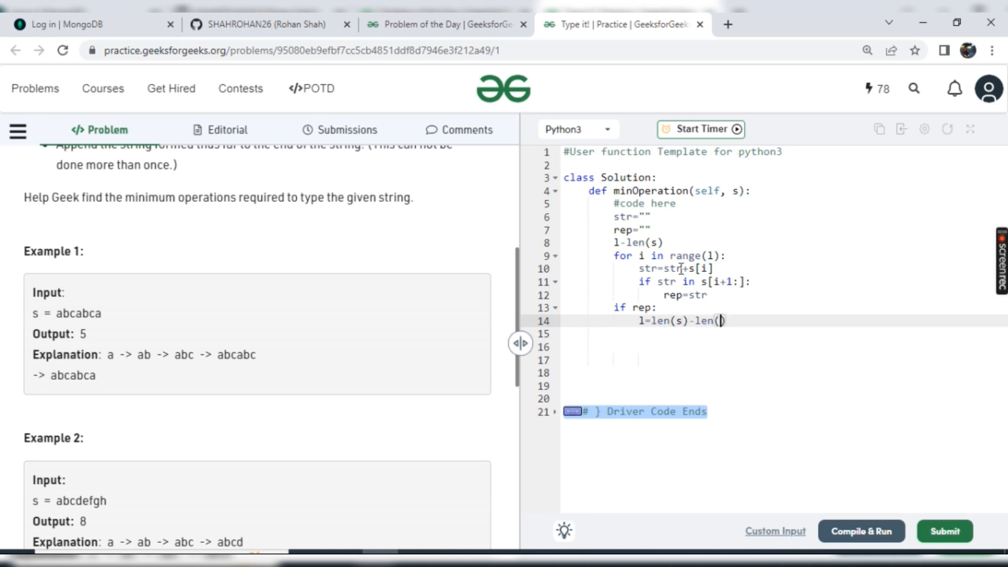
pyautogui.write('rep)-')
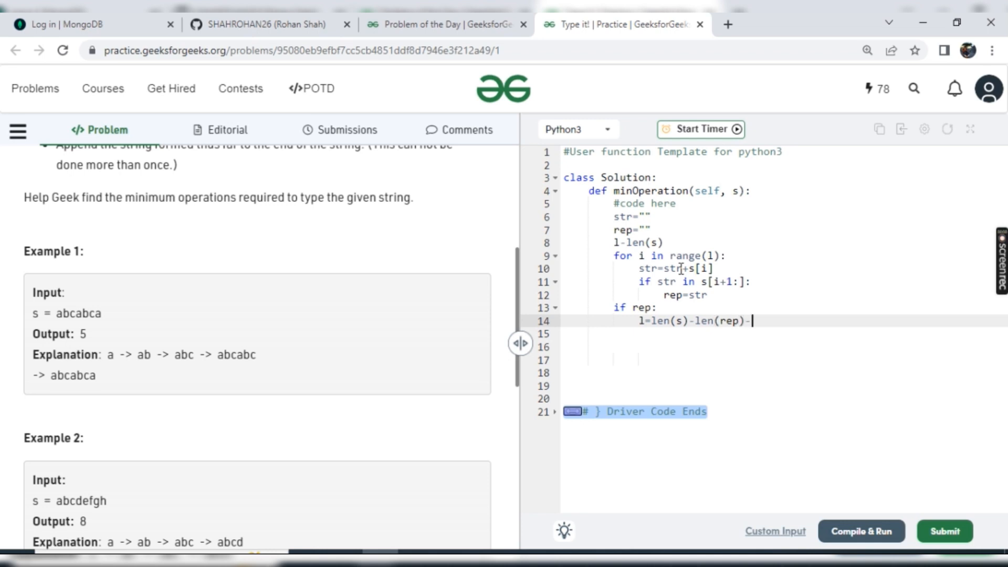
pyautogui.write('1')
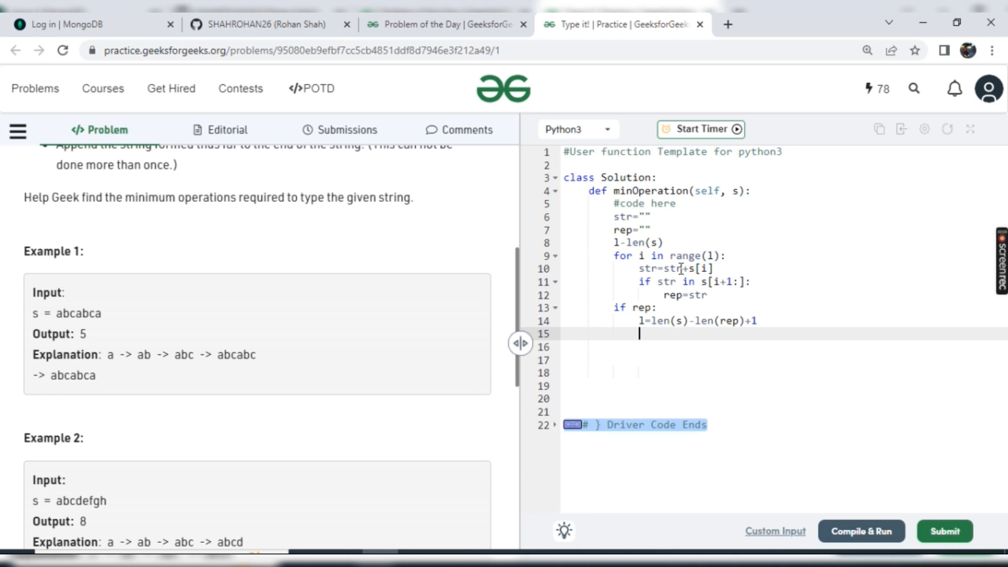
# Step: Return l from the if rep: block and begin a final return statement after it
pyautogui.write('return l')
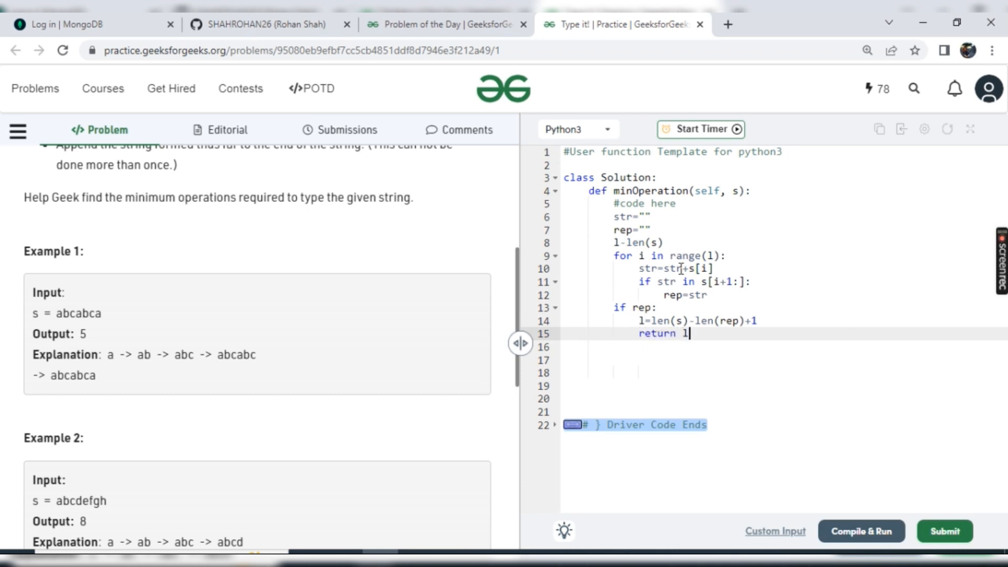
pyautogui.press('Enter')
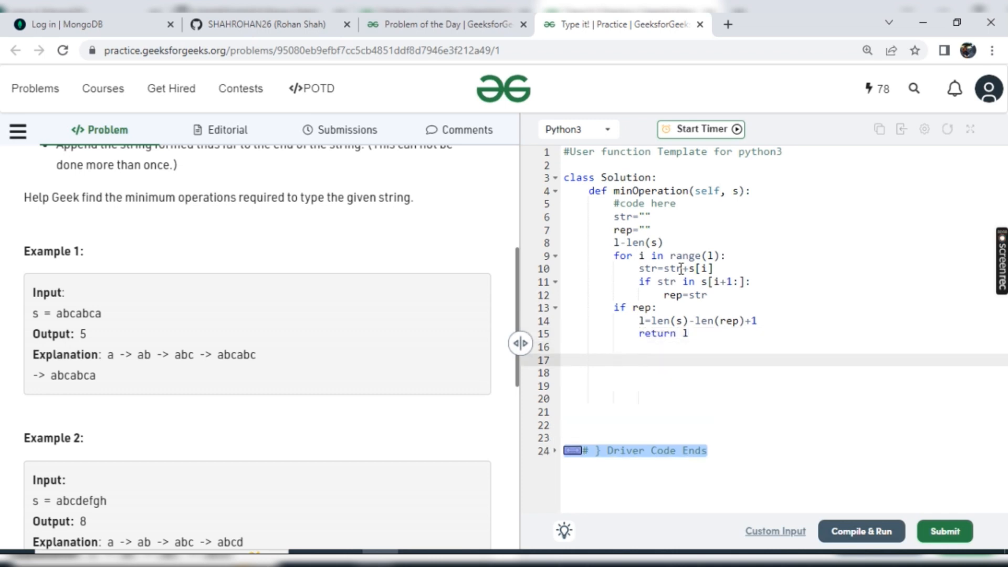
pyautogui.moveTo(626, 203)
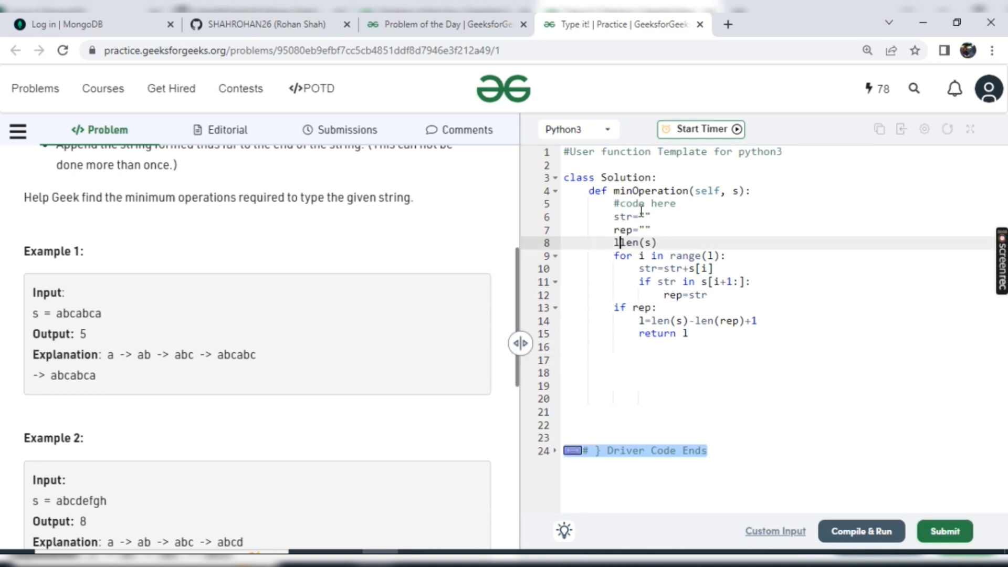
pyautogui.moveTo(624, 357)
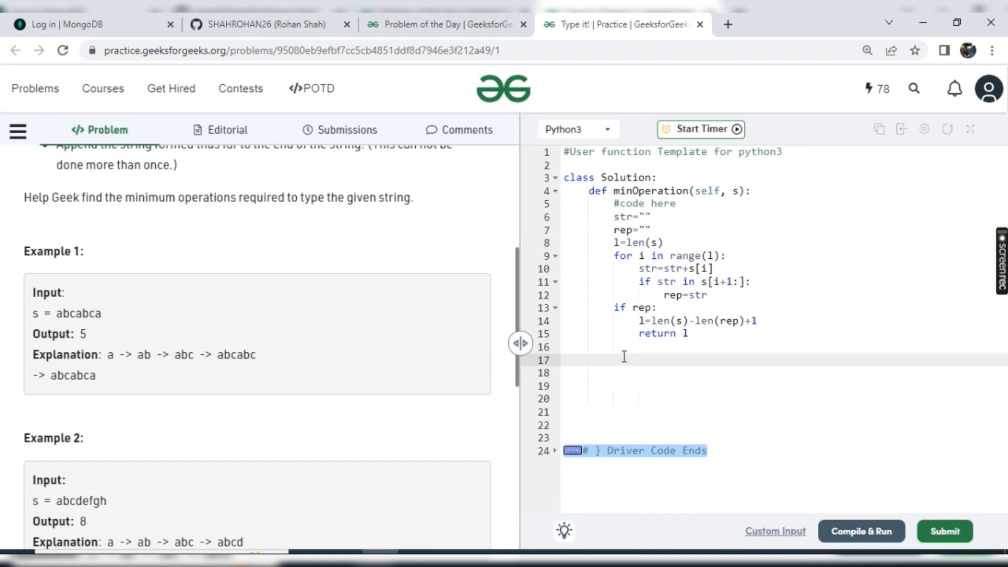
pyautogui.write('return')
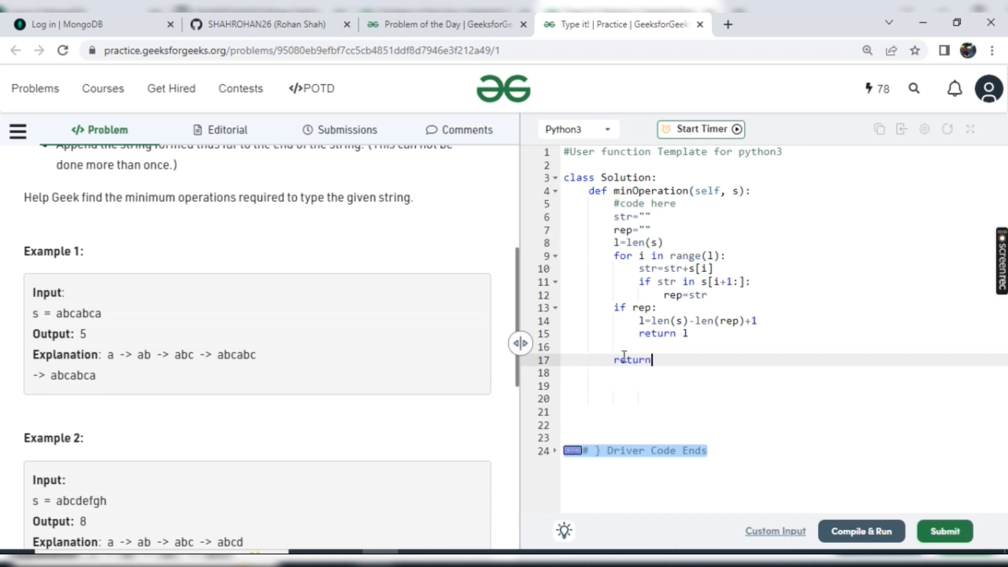
# Step: Compile and run the solution on sample input abcabca, getting output 5 matching expected 5
pyautogui.click(861, 531)
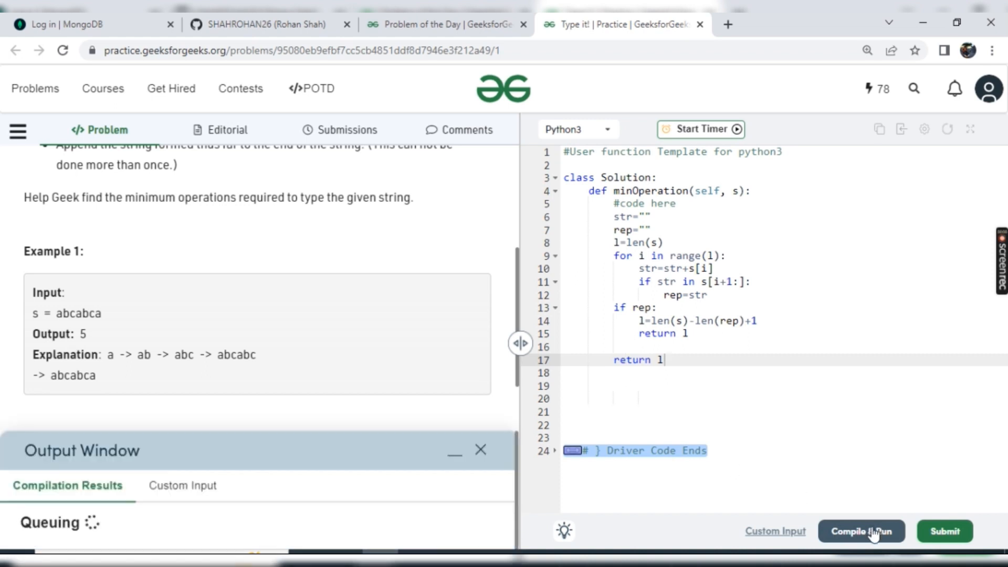
pyautogui.click(861, 532)
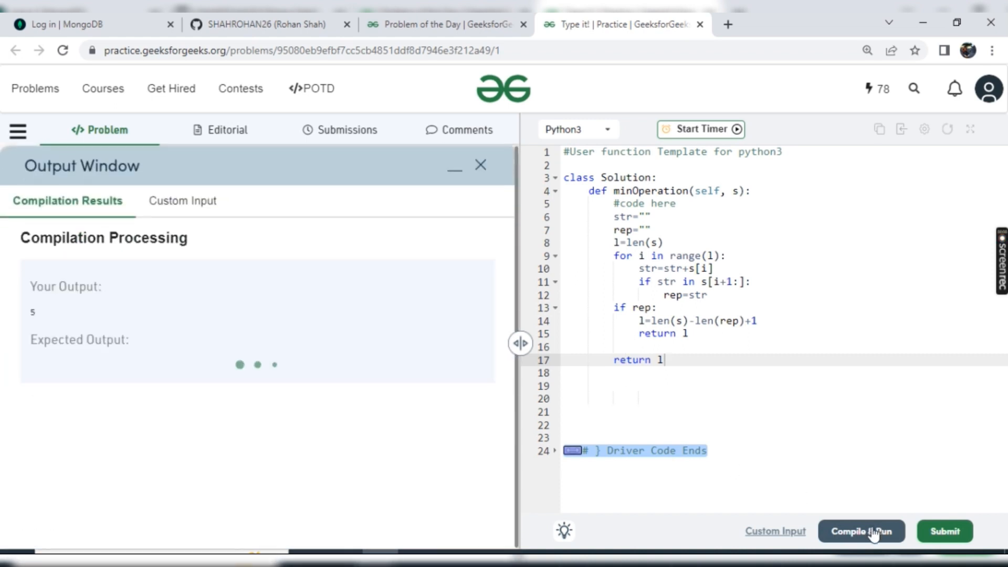
pyautogui.click(861, 531)
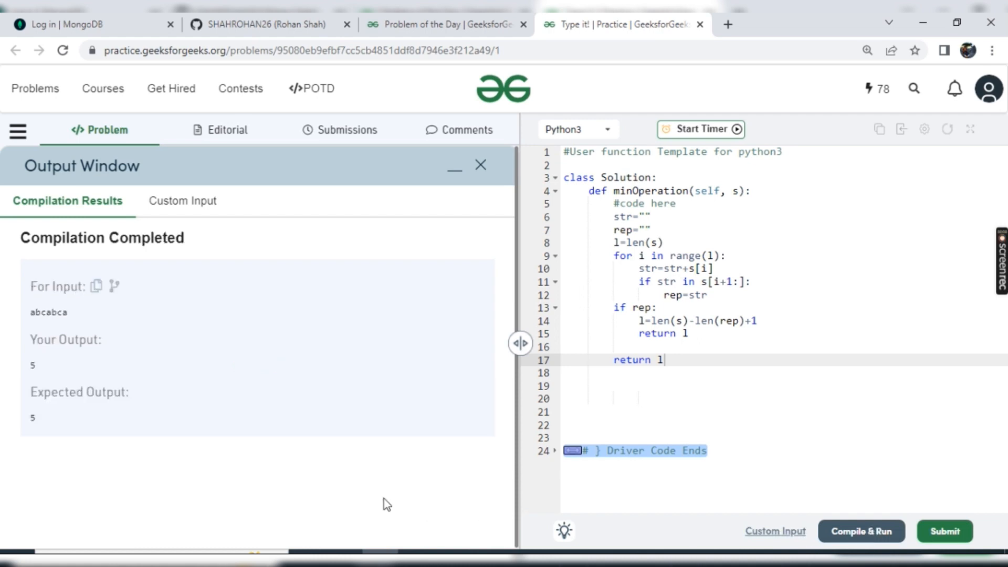
pyautogui.moveTo(949, 537)
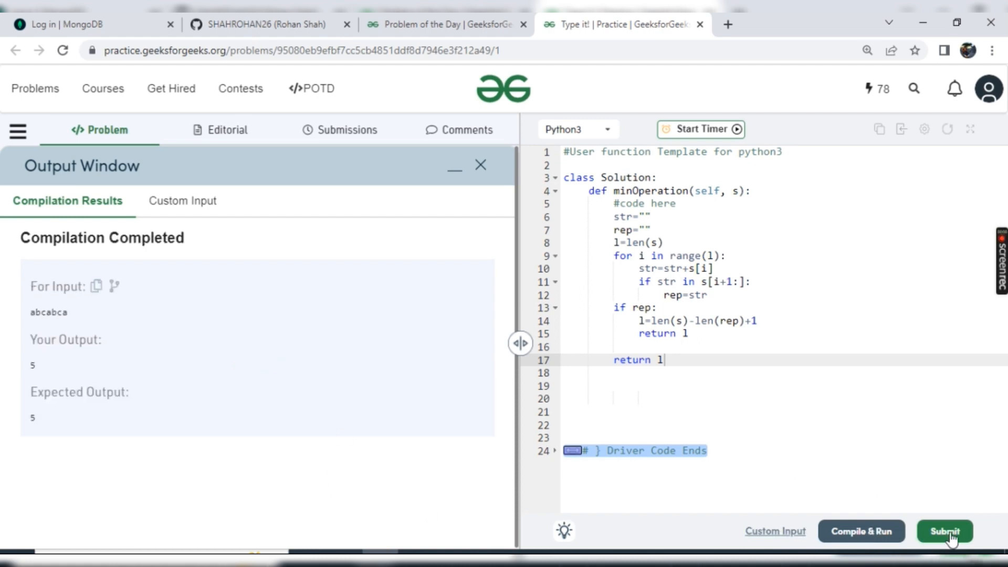
# Step: Submit the solution so it passes all 167 test cases with 100% accuracy
pyautogui.click(945, 531)
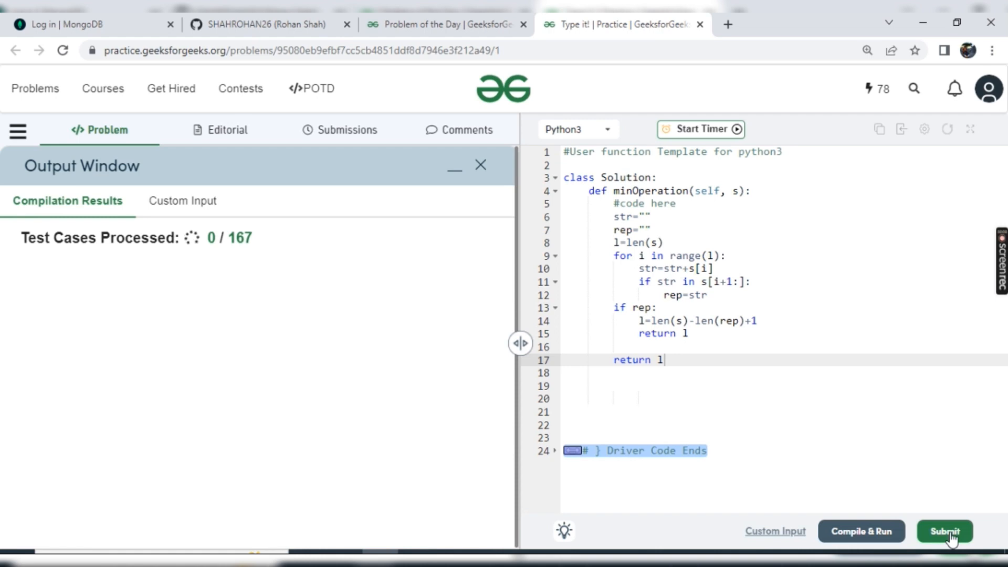
pyautogui.click(945, 531)
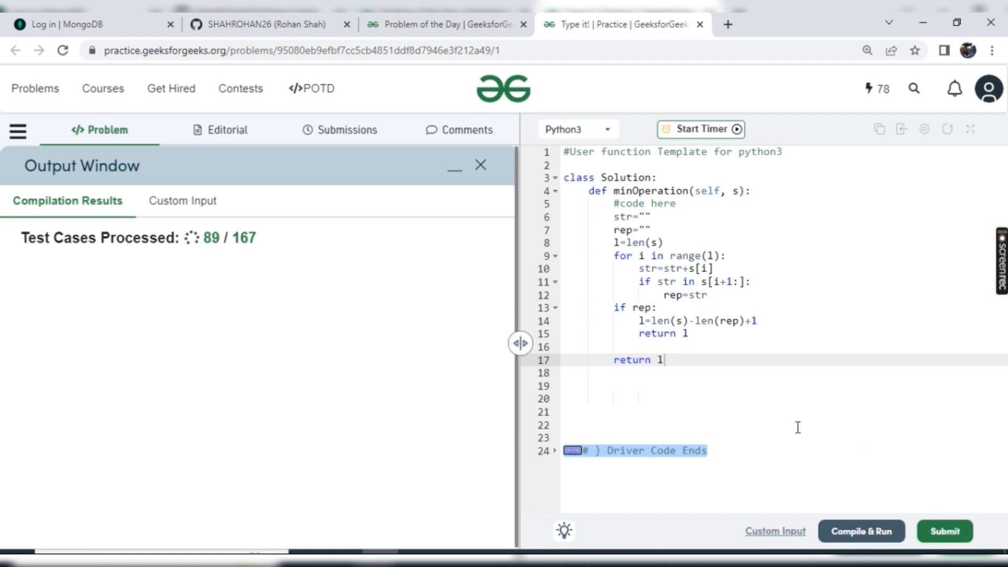
pyautogui.click(945, 532)
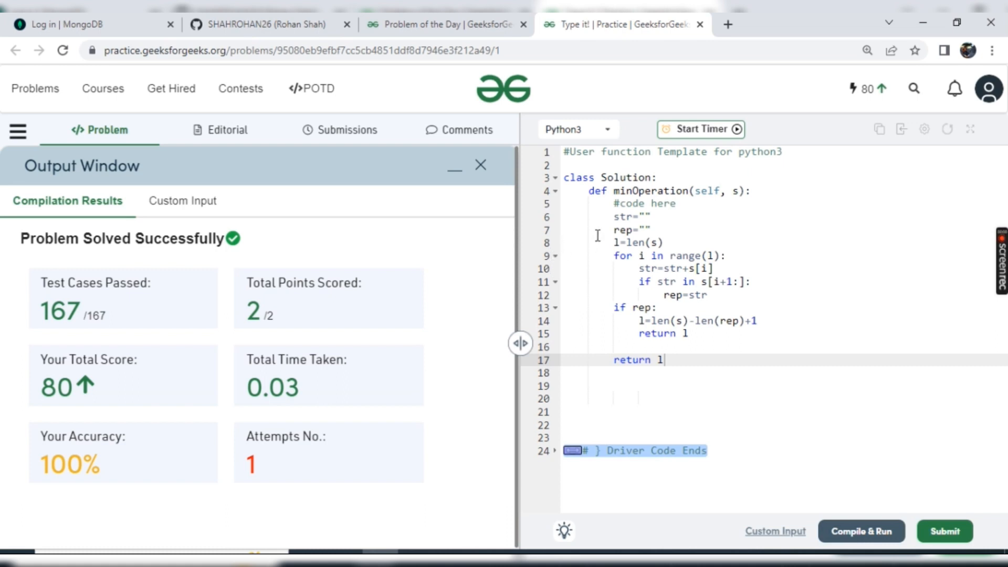
pyautogui.moveTo(527, 248)
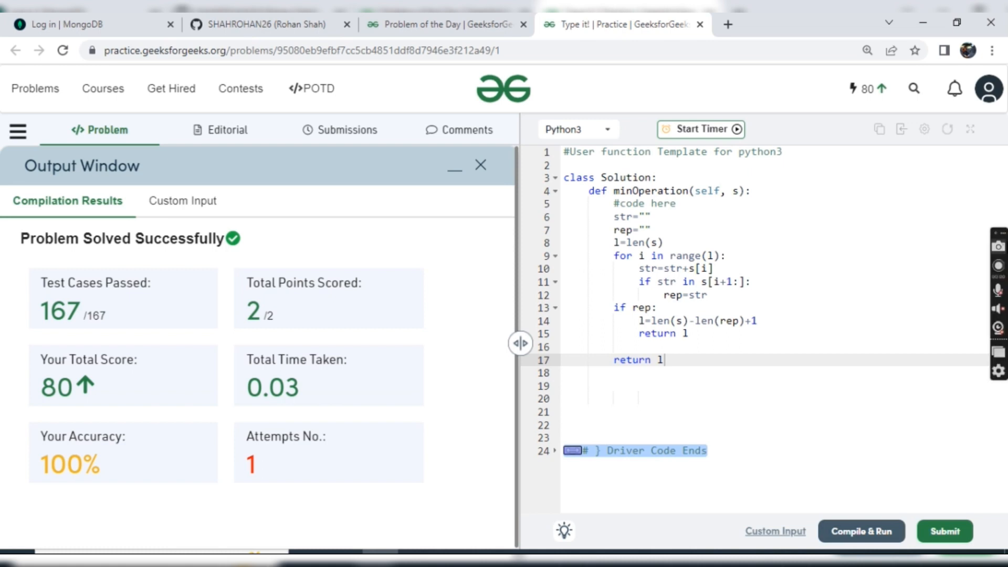
pyautogui.moveTo(999, 265)
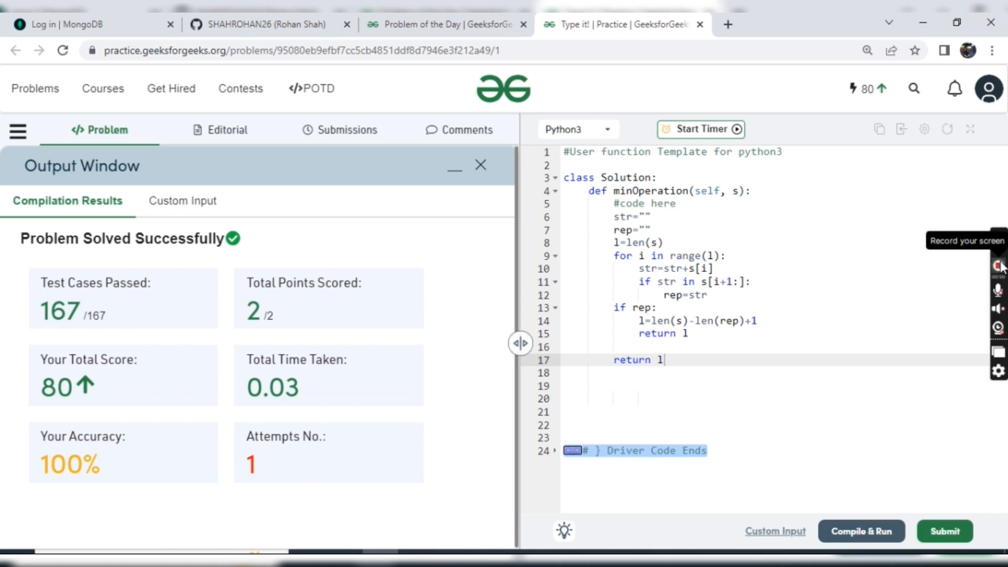